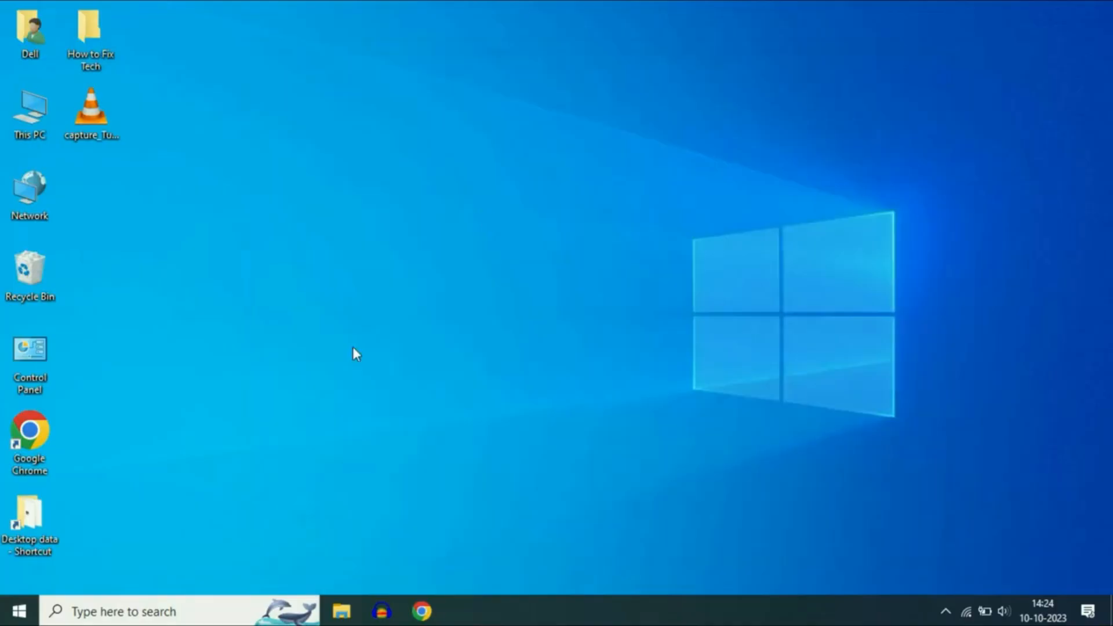
mouse_move(44, 583)
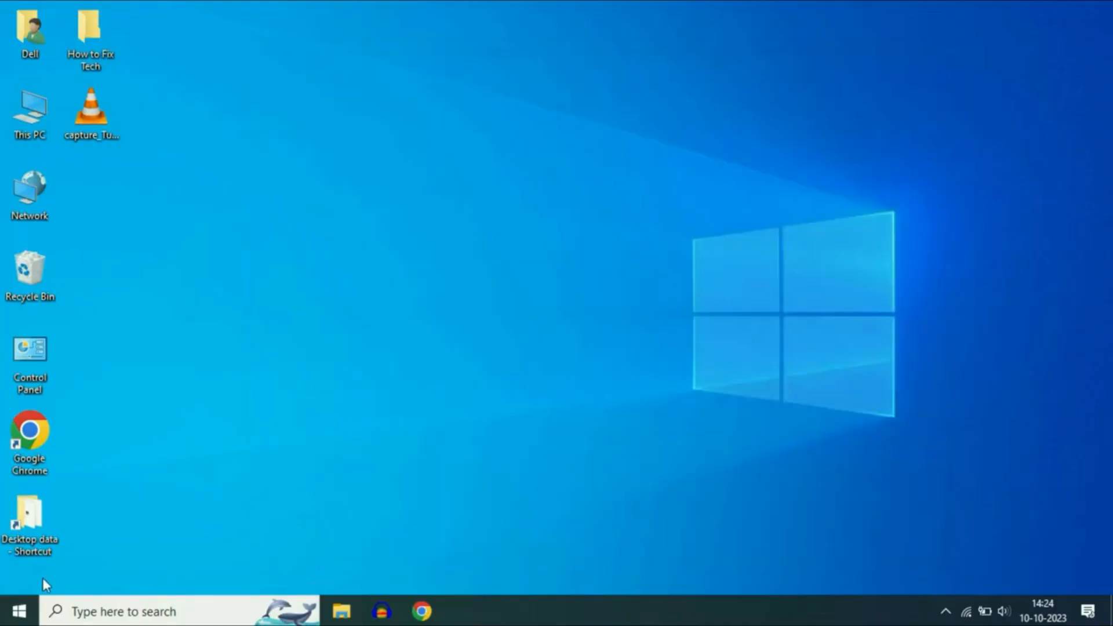
Step: Search Start for 'cmd' and run Command Prompt as administrator
click(18, 611)
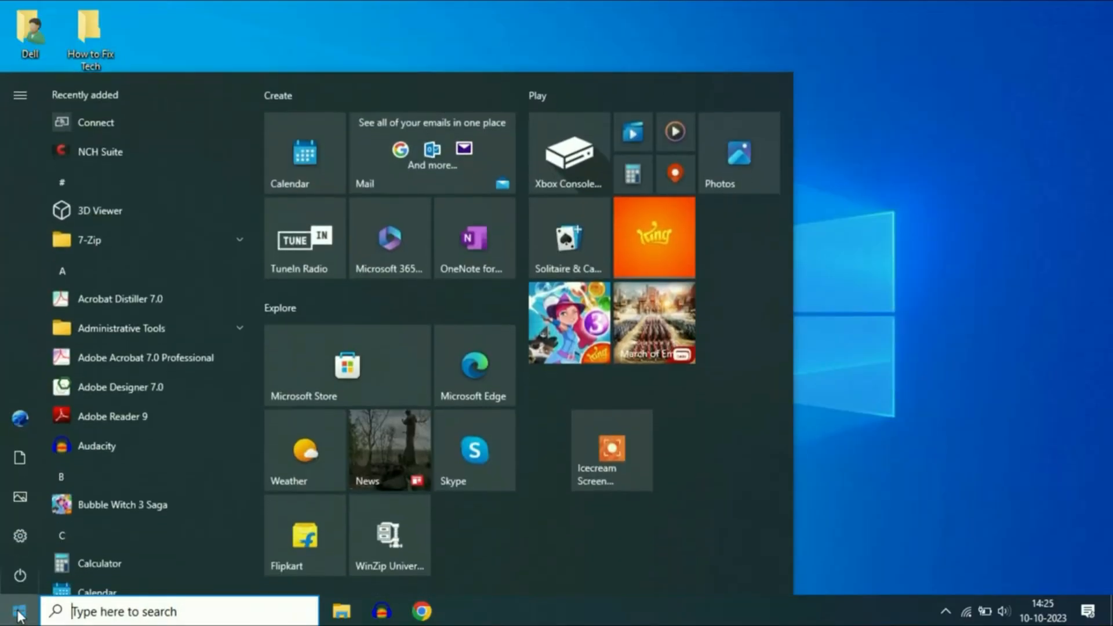
text(cmd)
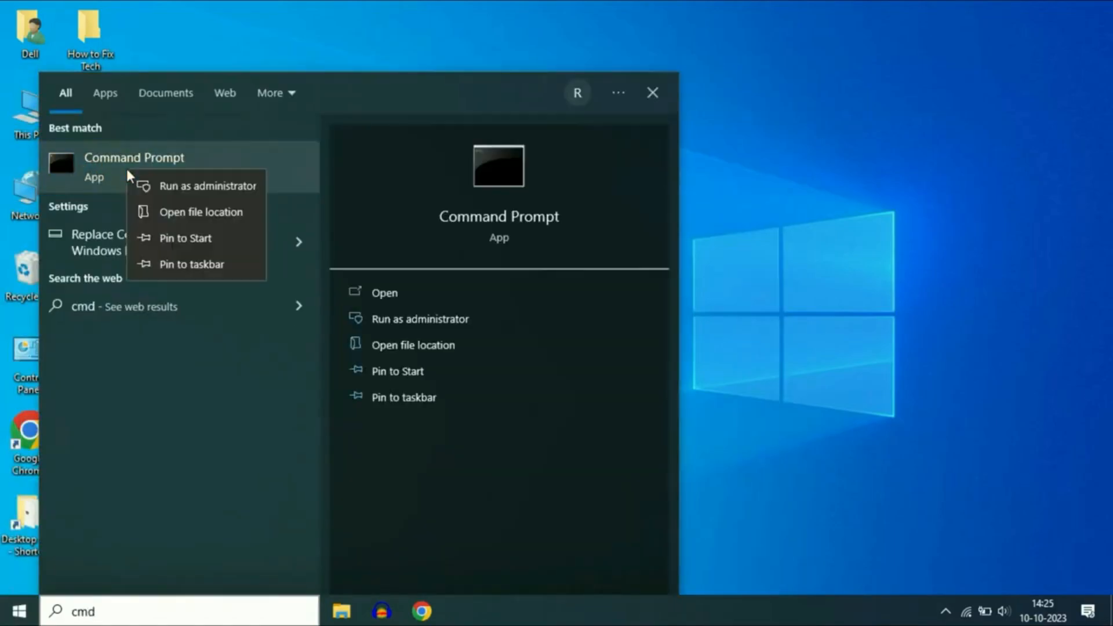
mouse_move(176, 194)
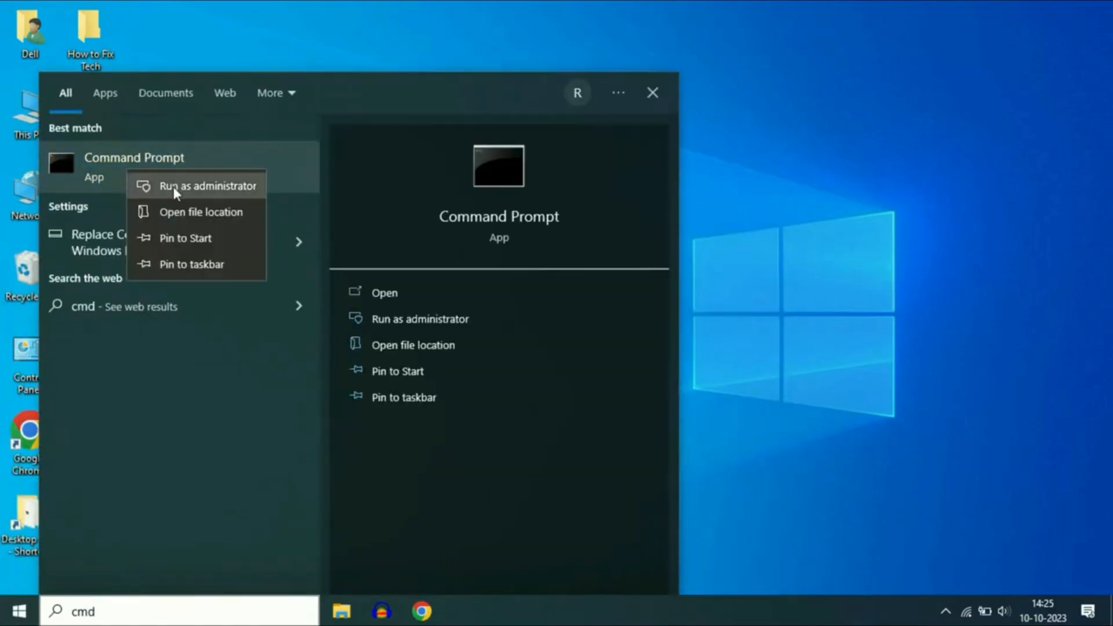
click(217, 186)
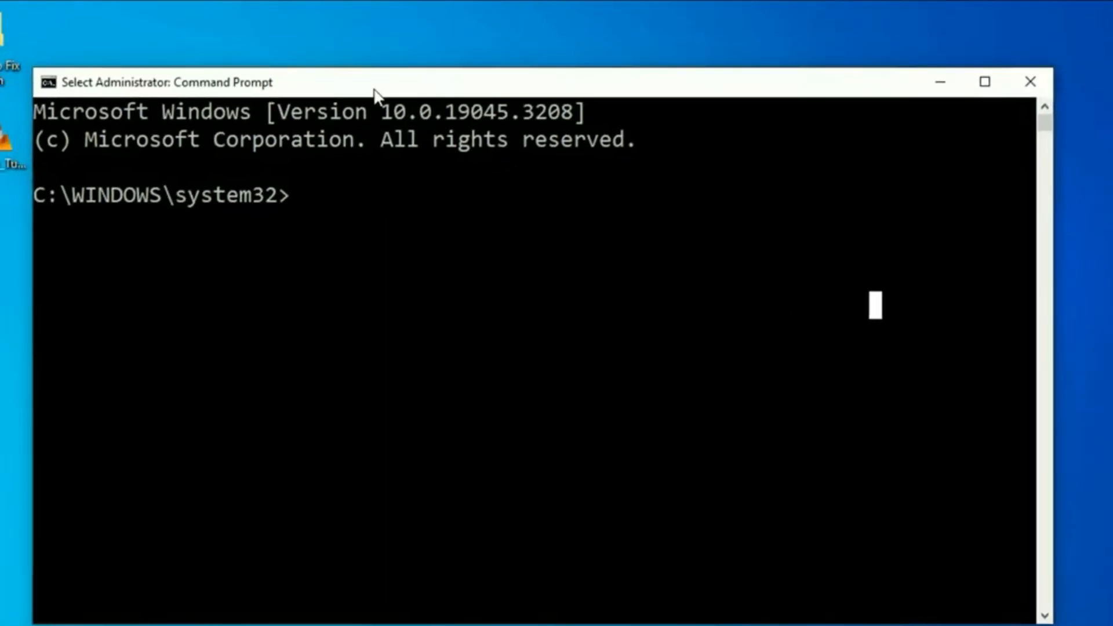
mouse_move(458, 406)
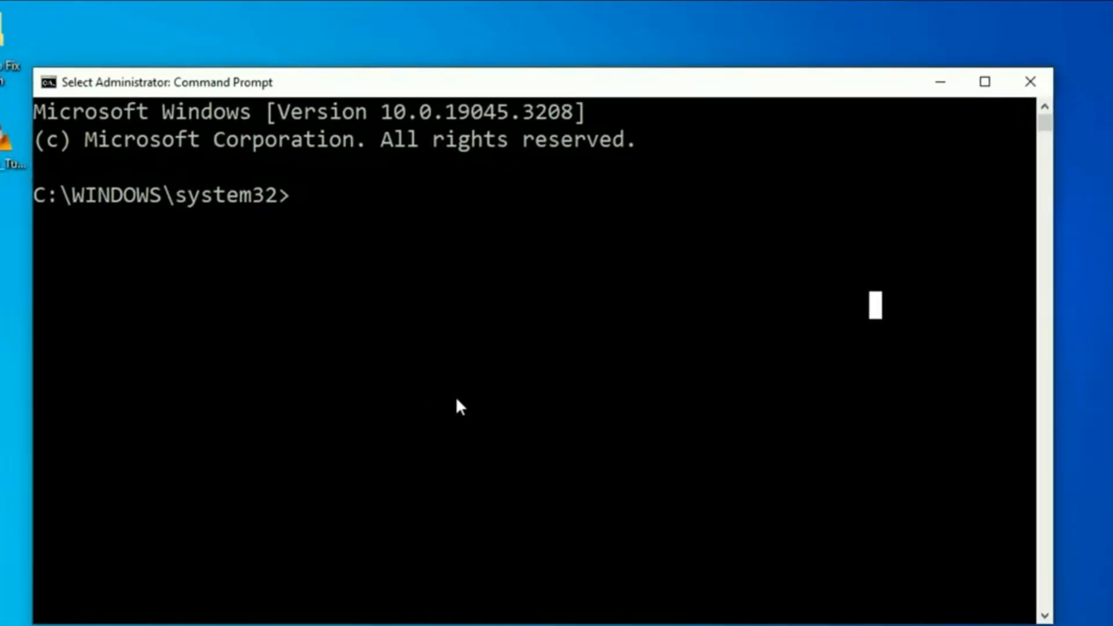
Step: Flush the DNS resolver cache with ipconfig /flushdns
text(ipcon)
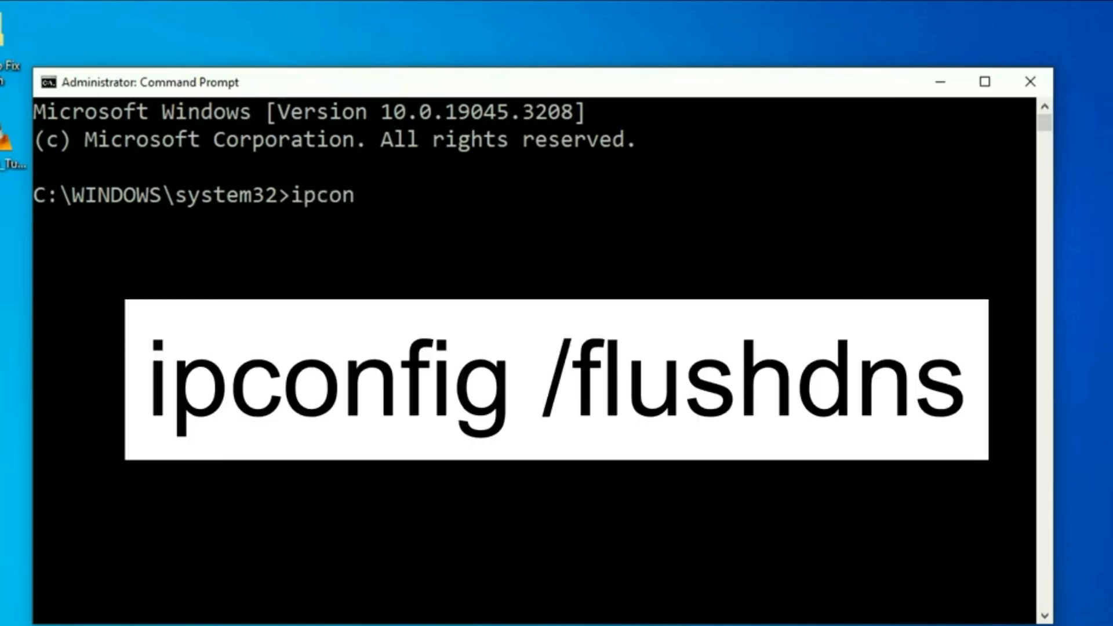
text(fig /flushdns)
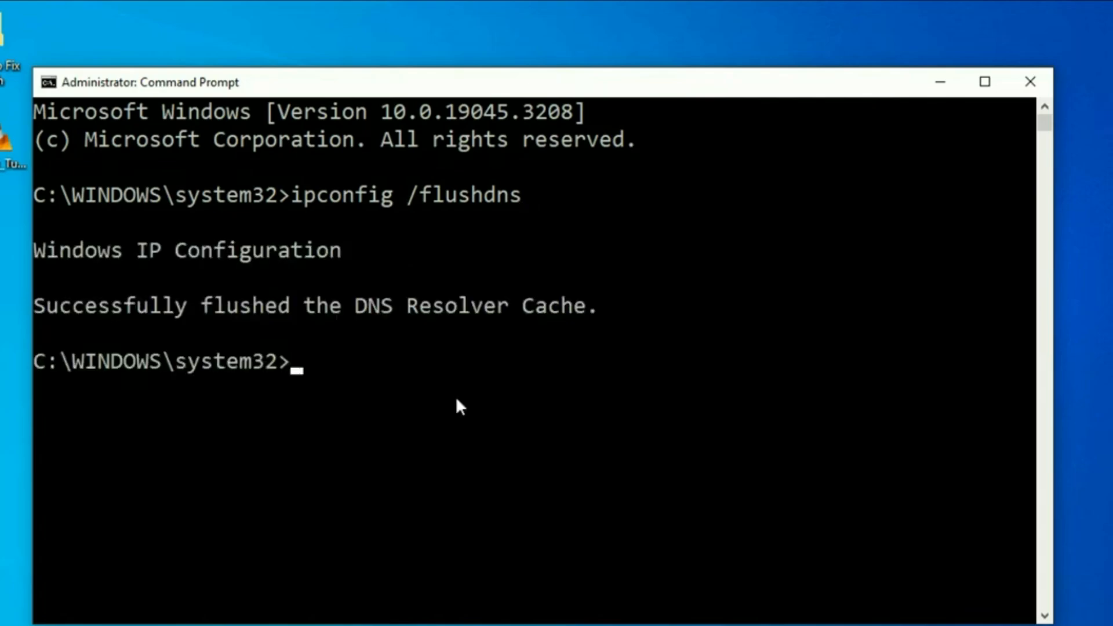
mouse_move(318, 344)
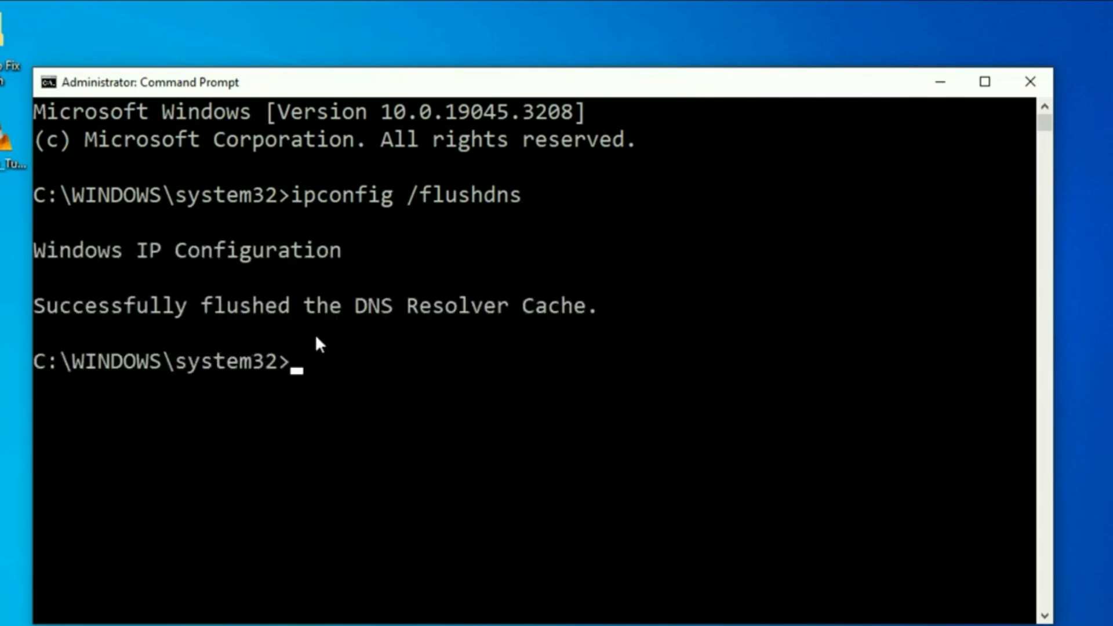
Step: Reset the Winsock catalog with netsh winsock reset, then exit Command Prompt
text(netsh winsock)
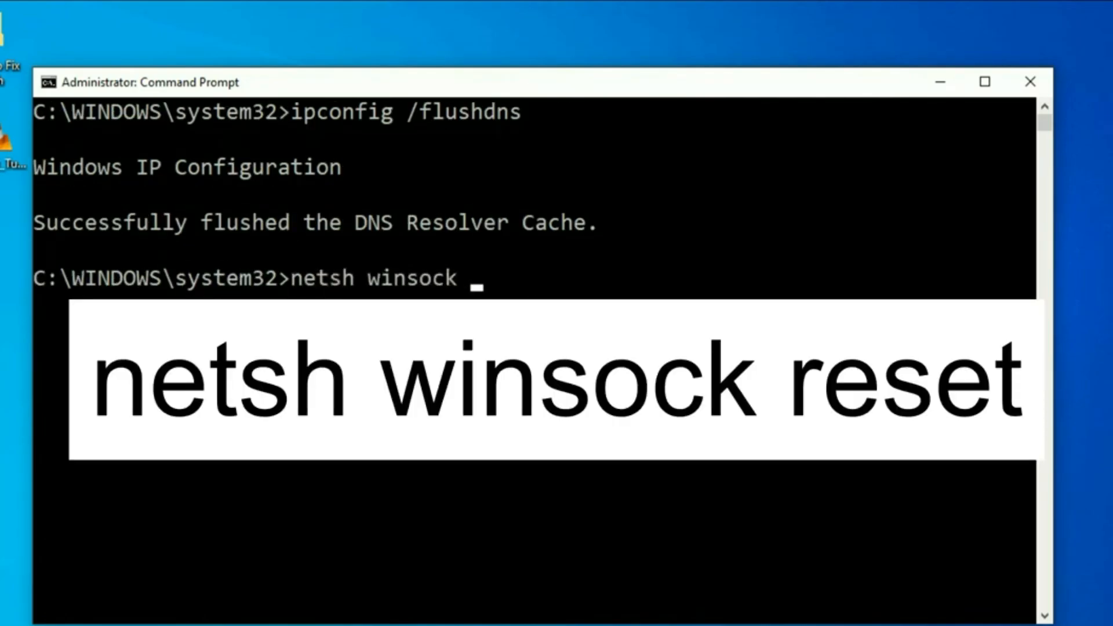
text(reset)
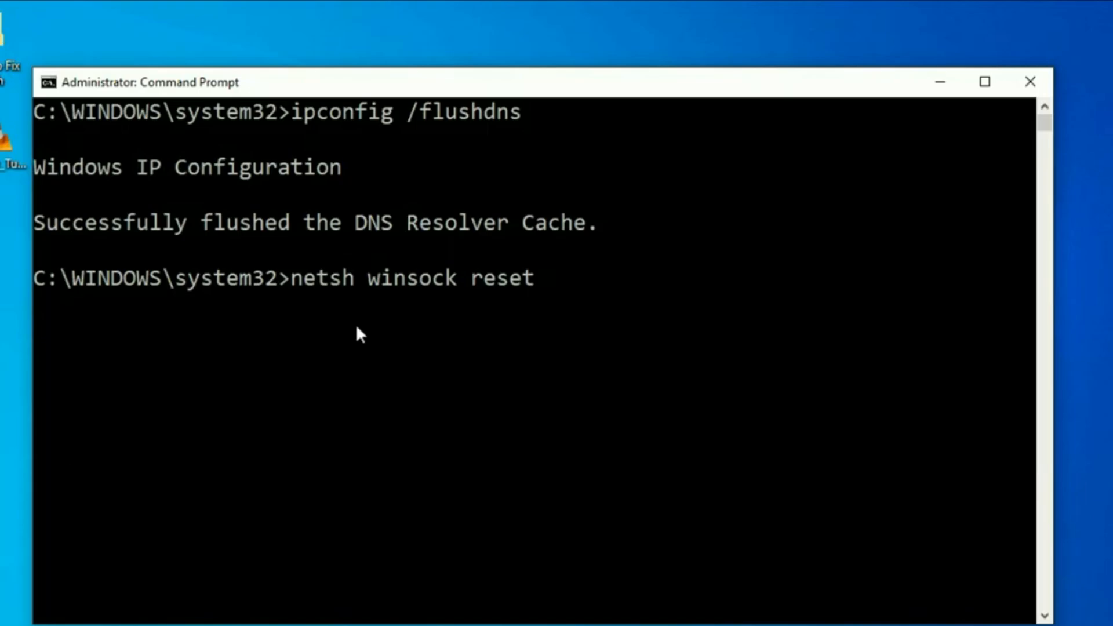
key(Return)
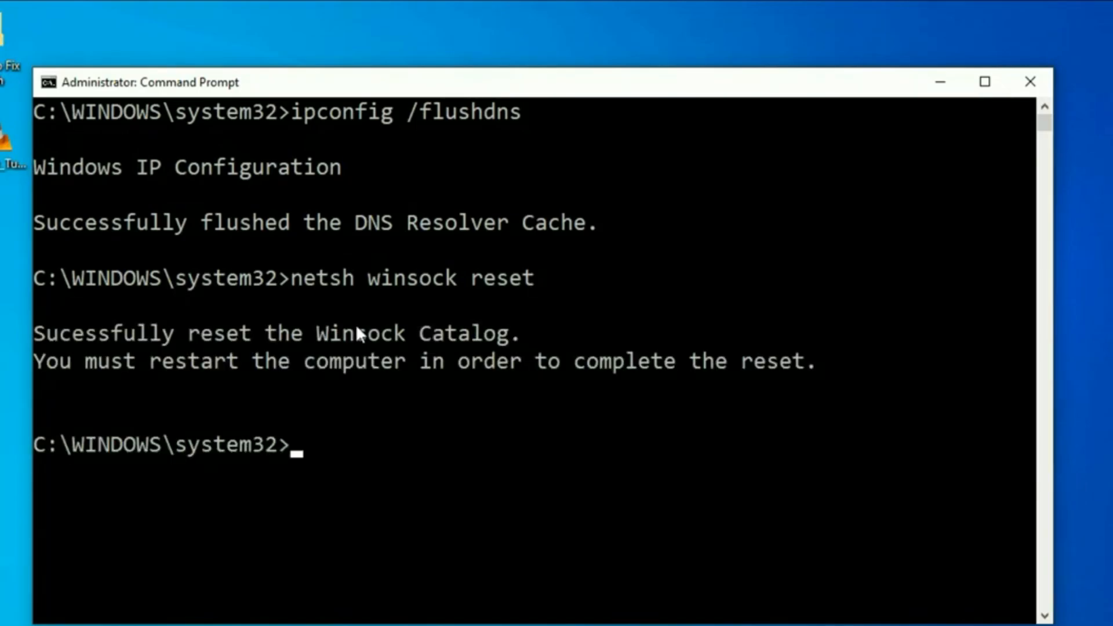
text(e)
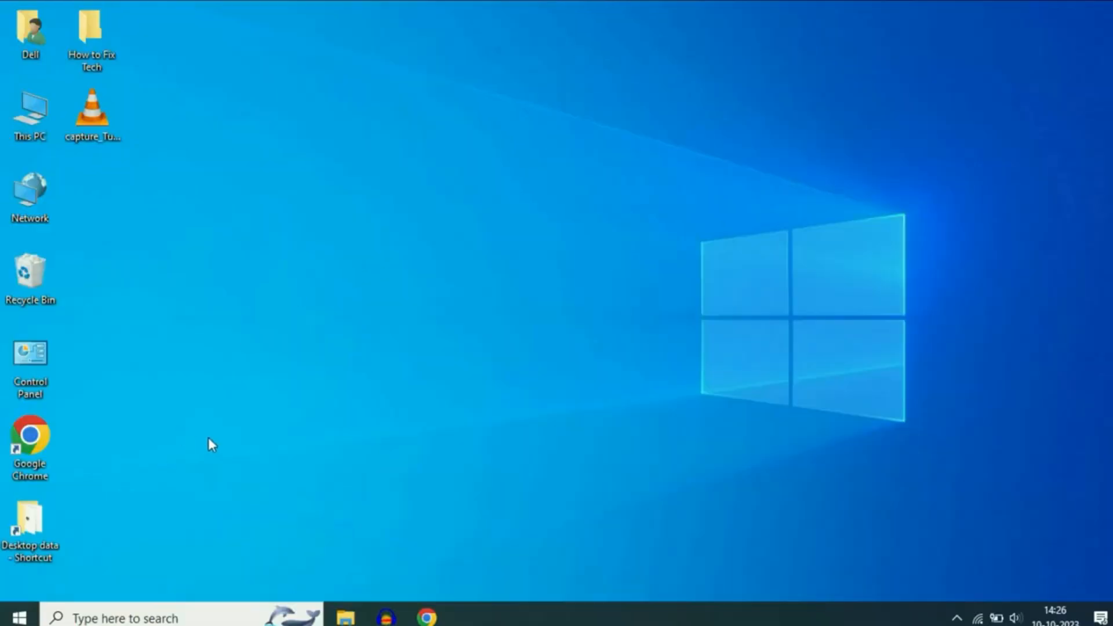
Step: Bring up the Network Connections window listing Ethernet, Wi-Fi and VMware adapters
click(14, 614)
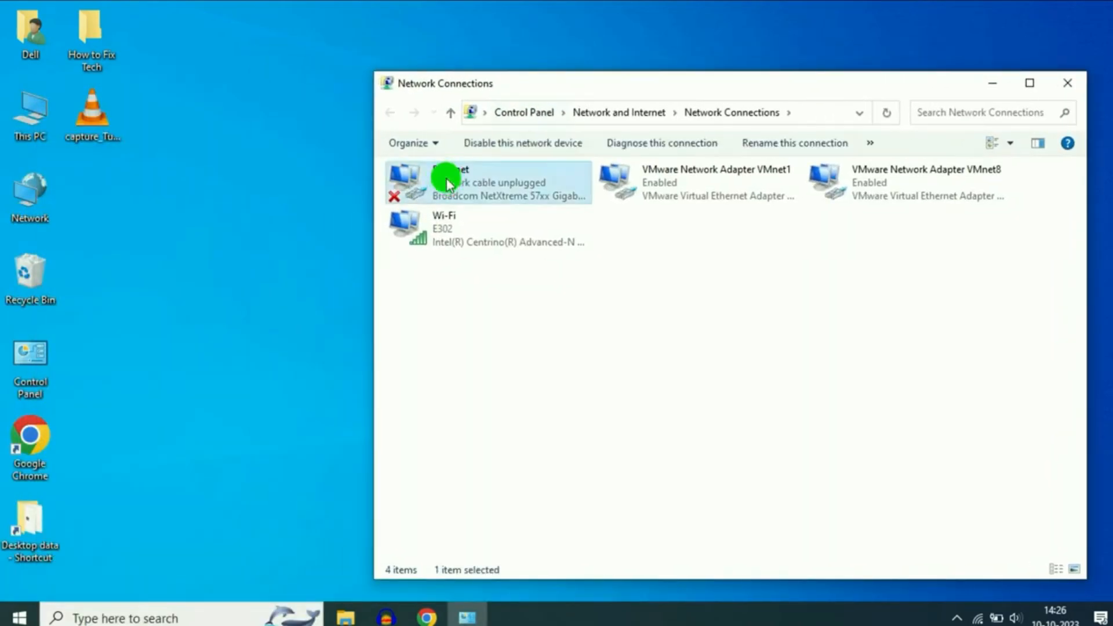
Step: From Ethernet Properties, start configuring the Broadcom NetXtreme 57xx Gigabit Controller
right_click(448, 182)
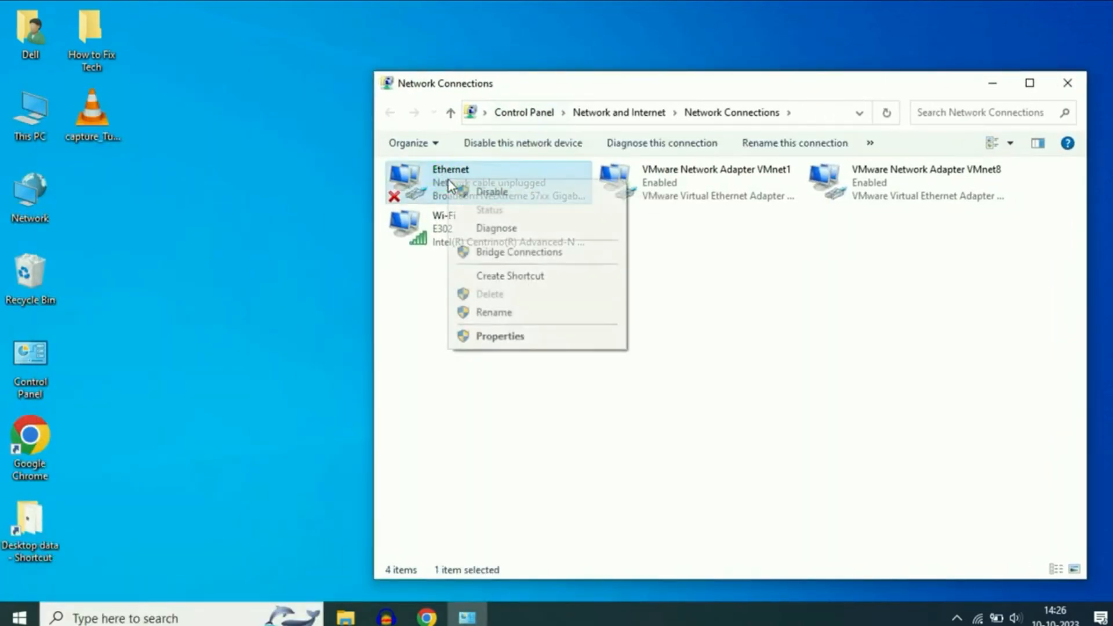
click(499, 336)
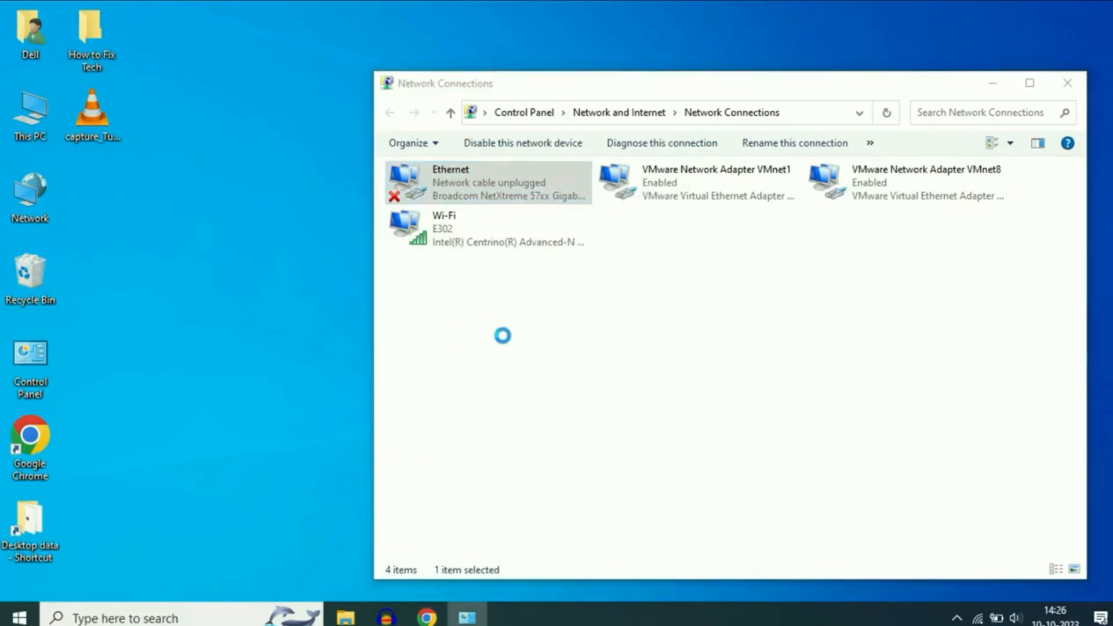
double_click(488, 182)
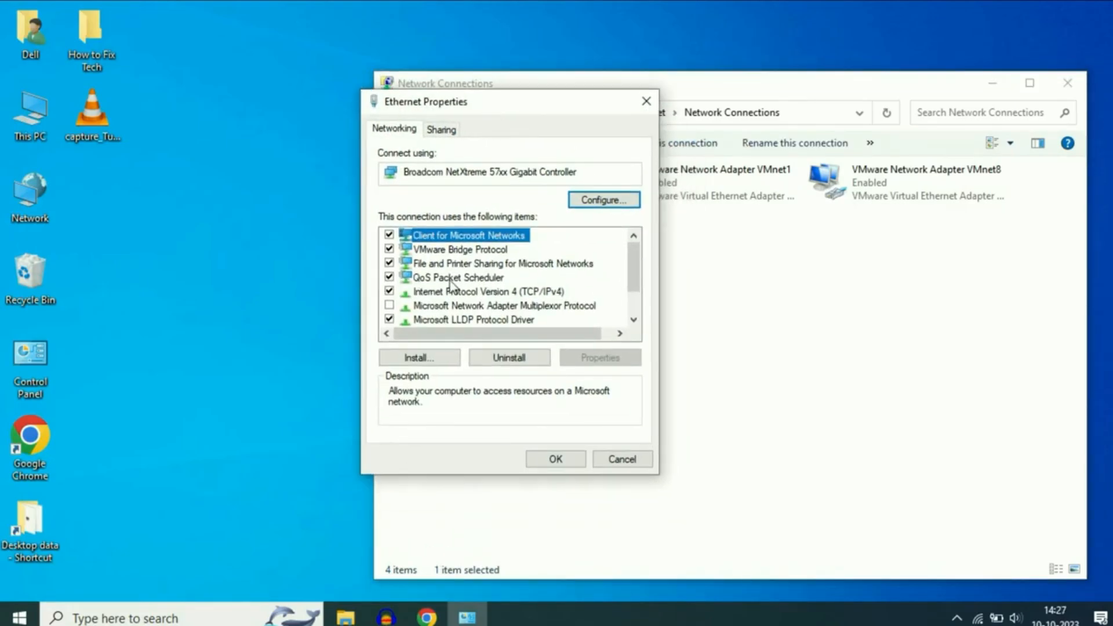
click(457, 277)
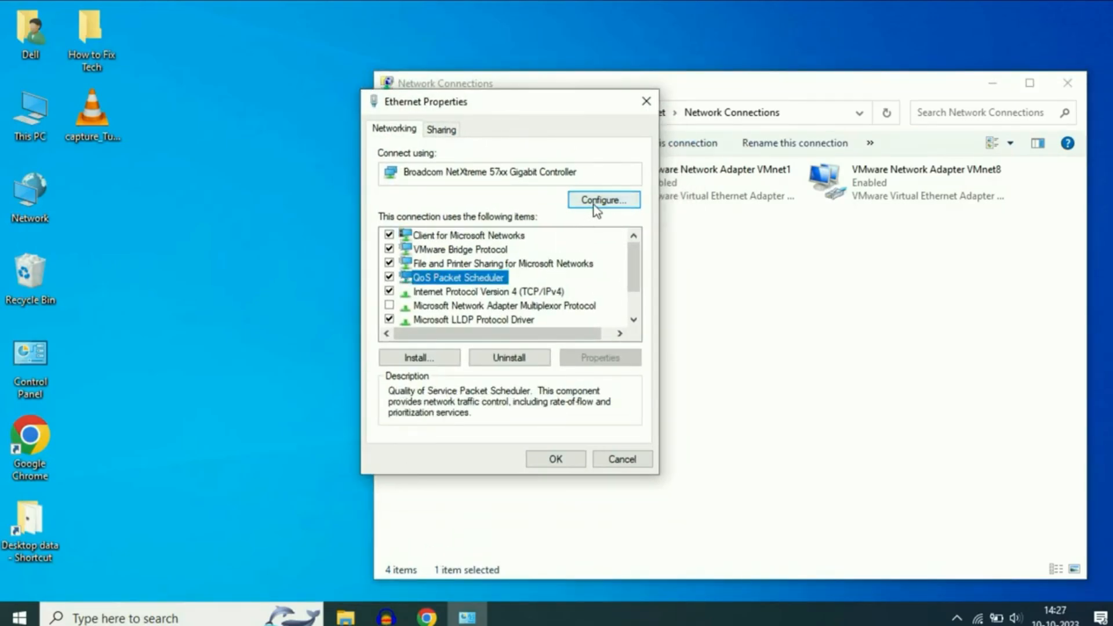
click(601, 199)
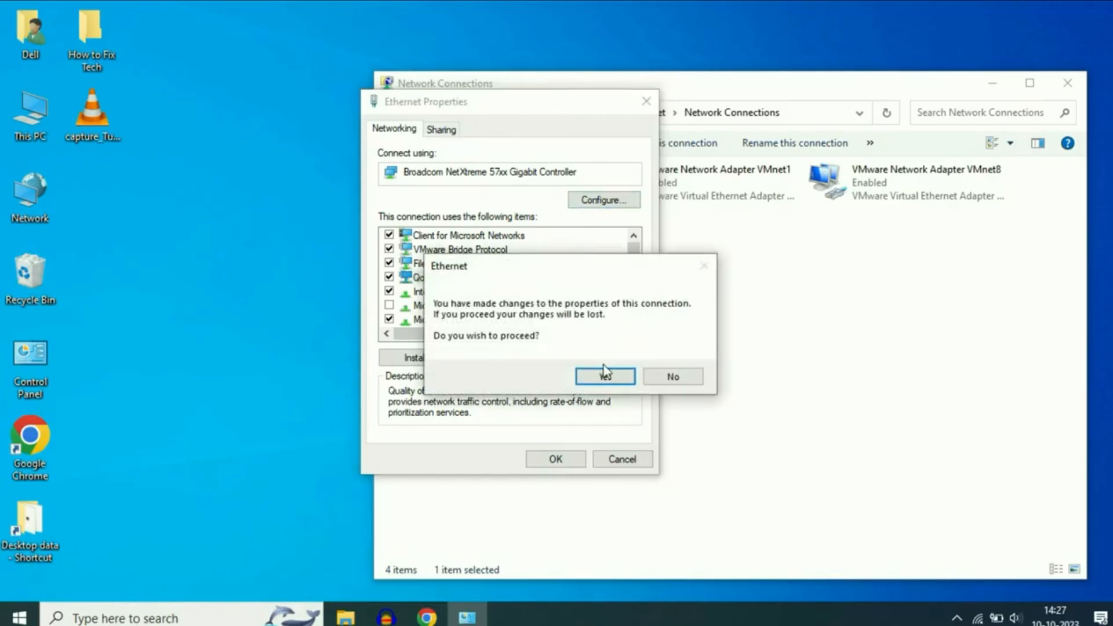
Step: Proceed to the adapter's Advanced properties and pick Speed & Duplex, first trying 100 Mbps Half Duplex
click(604, 376)
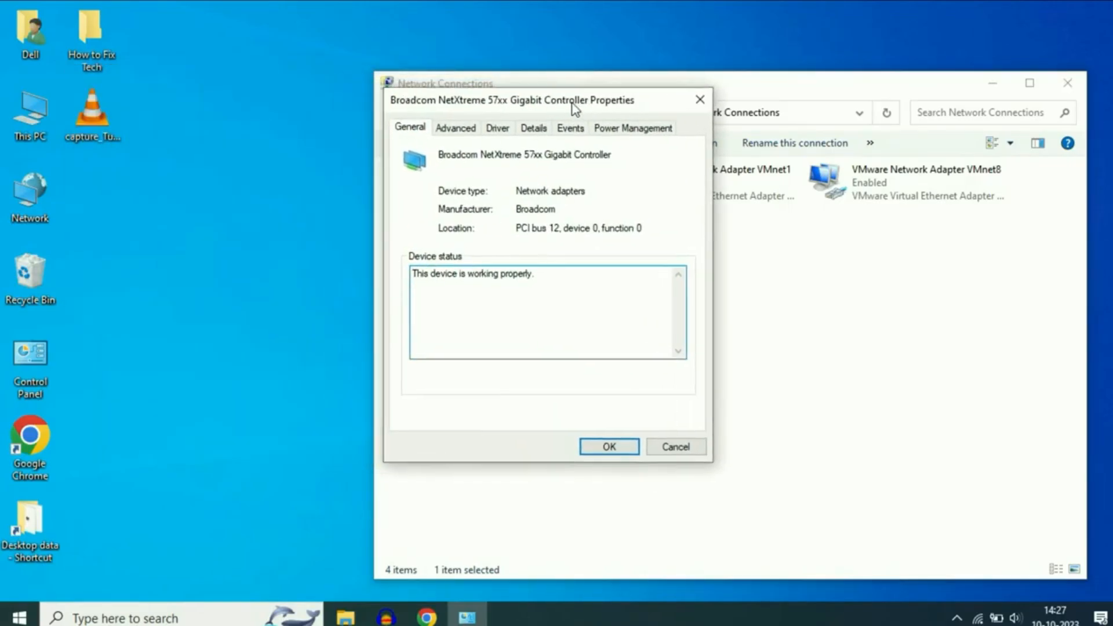
click(455, 128)
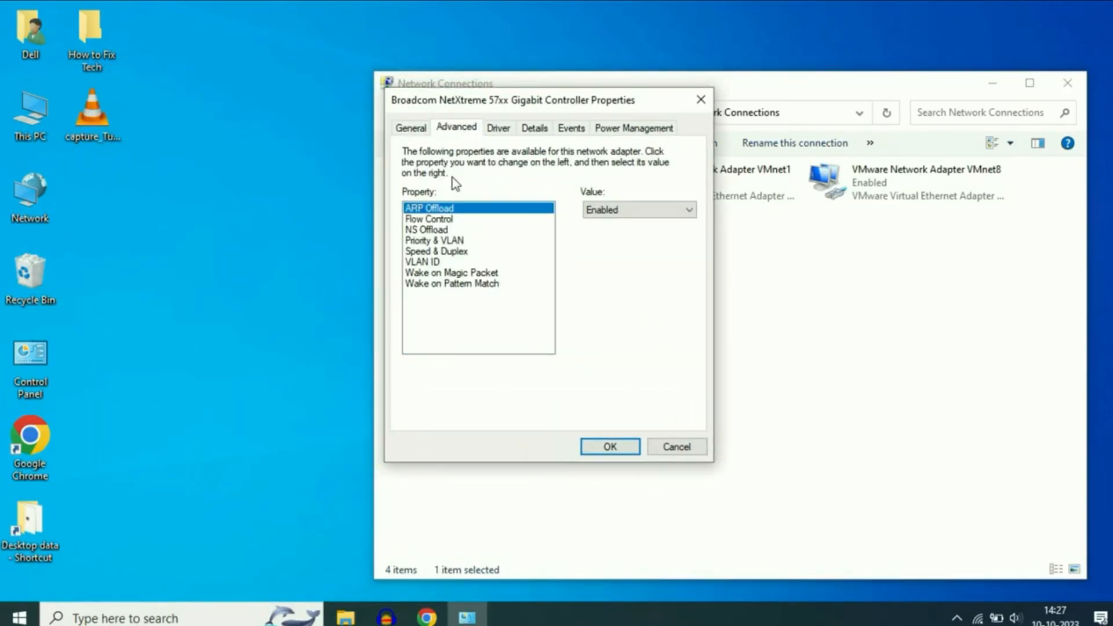
mouse_move(431, 259)
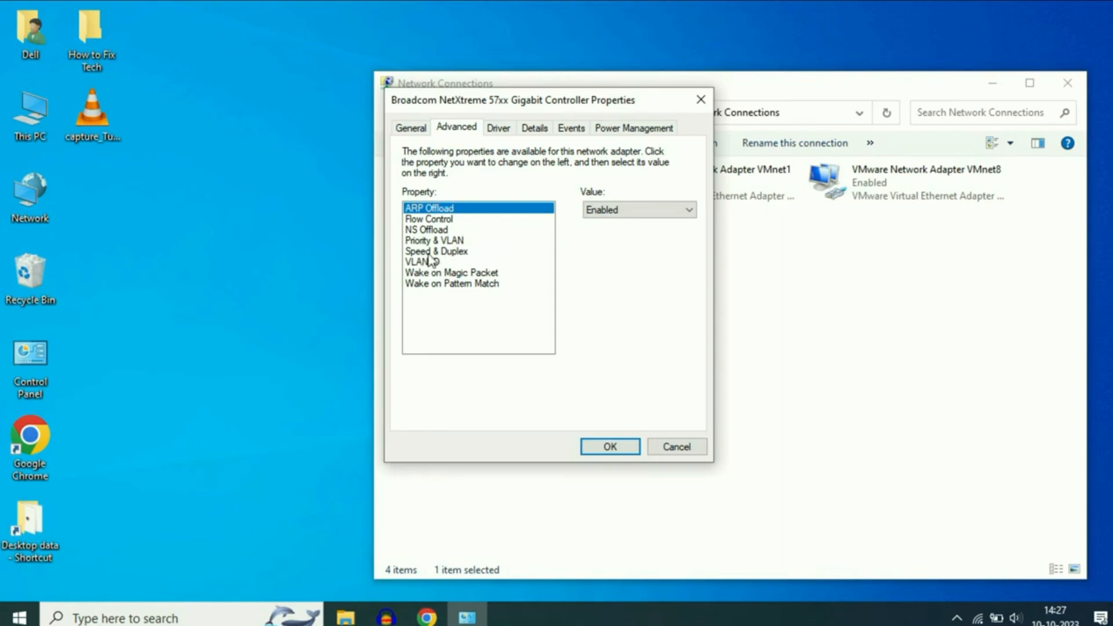
click(437, 251)
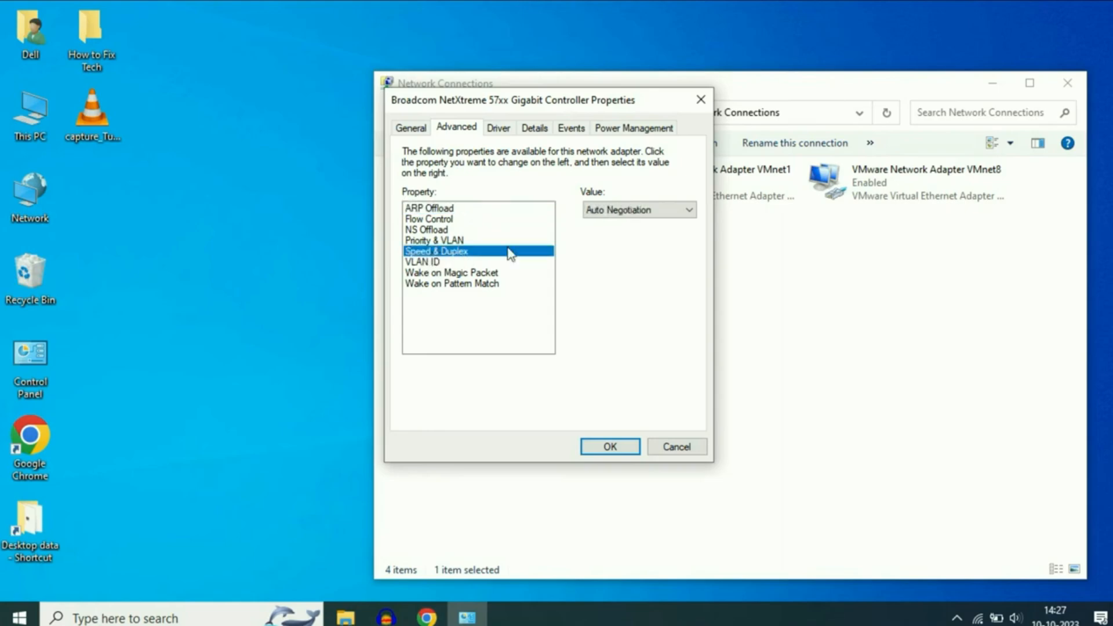
mouse_move(571, 197)
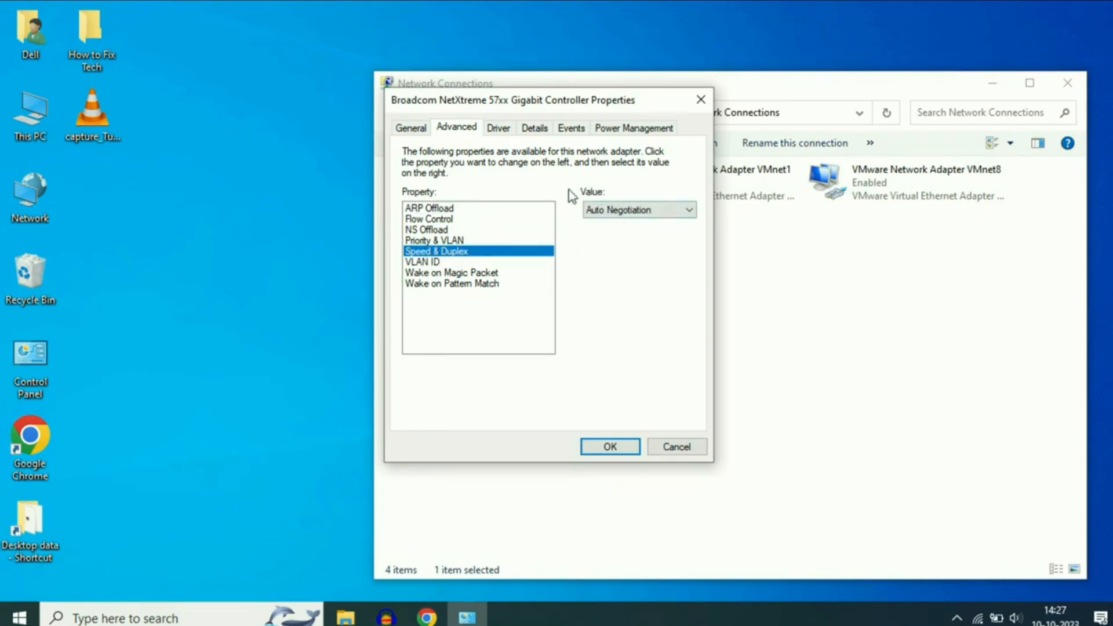
click(686, 210)
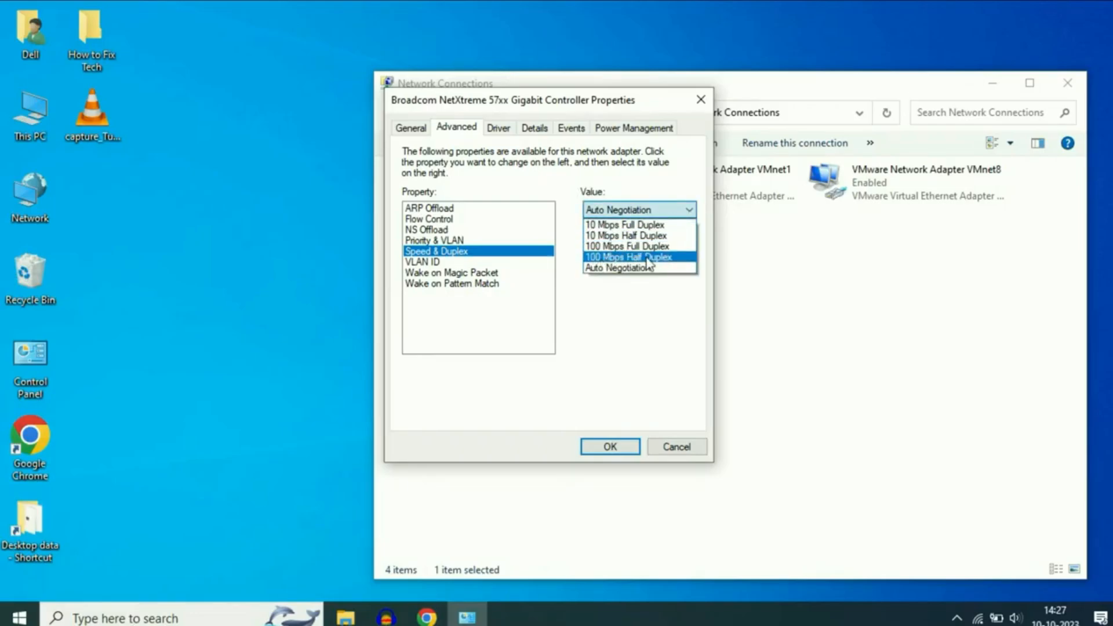
click(626, 256)
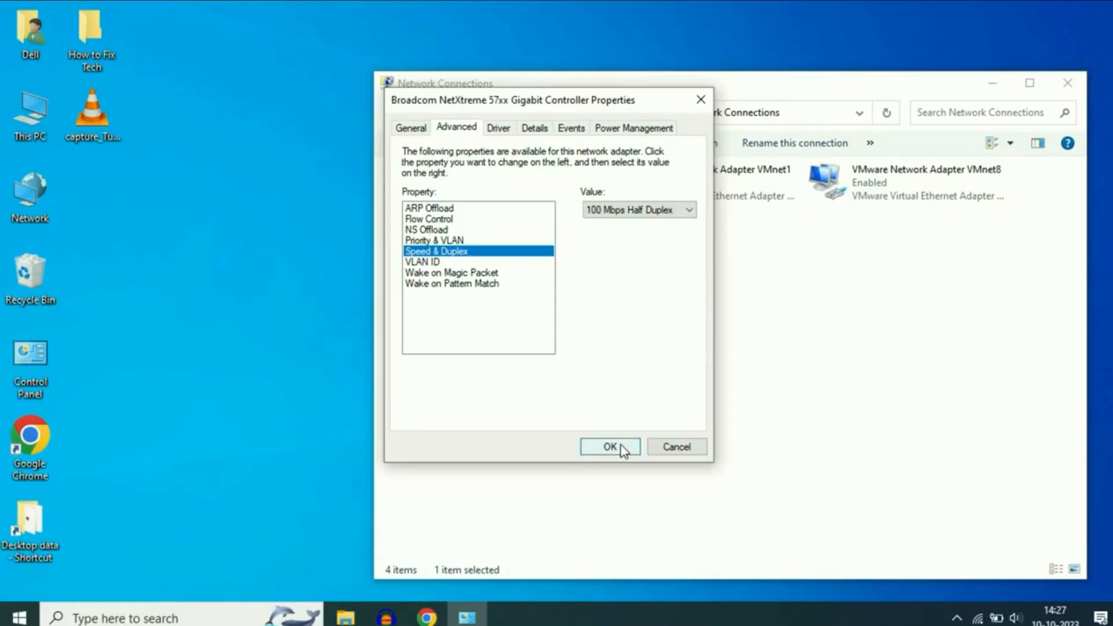
mouse_move(684, 219)
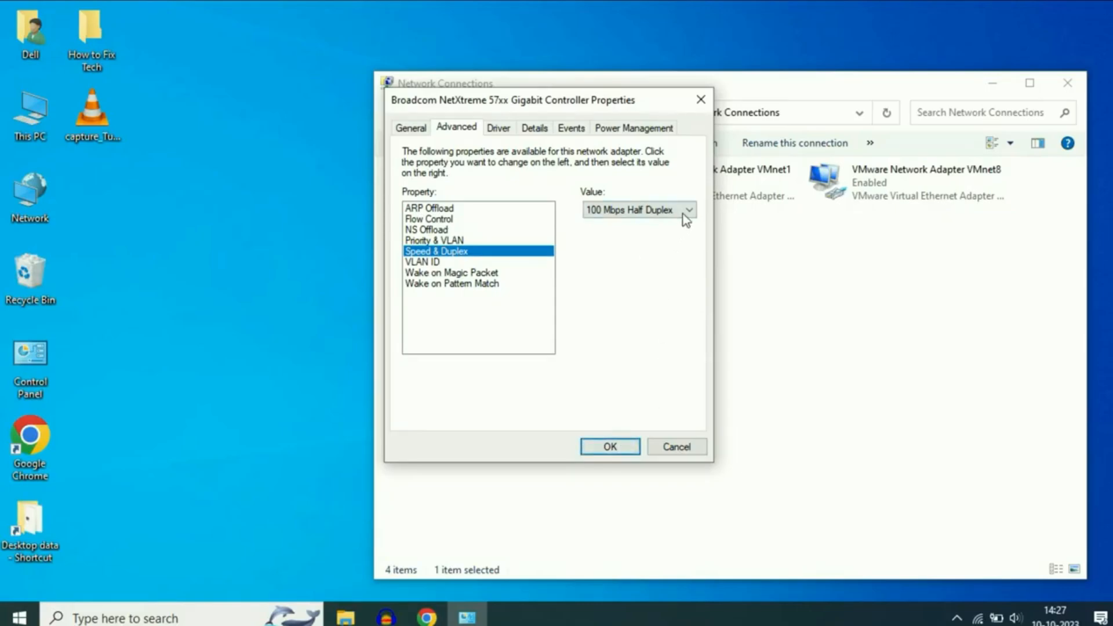
Step: Set Speed & Duplex to 10 Mbps Full Duplex and save with OK
click(686, 210)
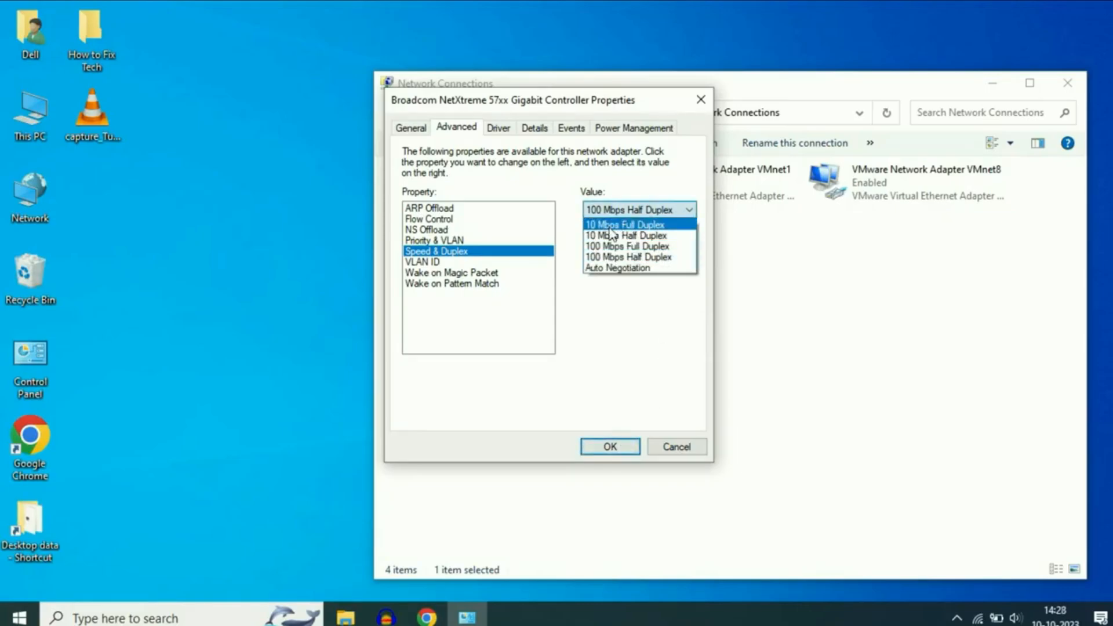
click(624, 224)
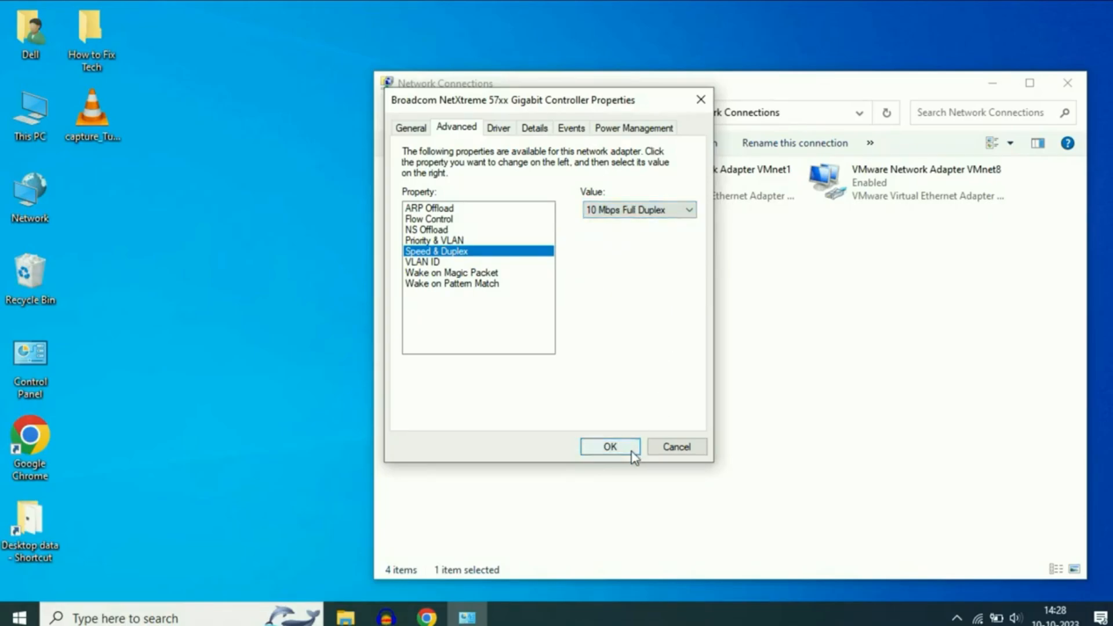
click(609, 446)
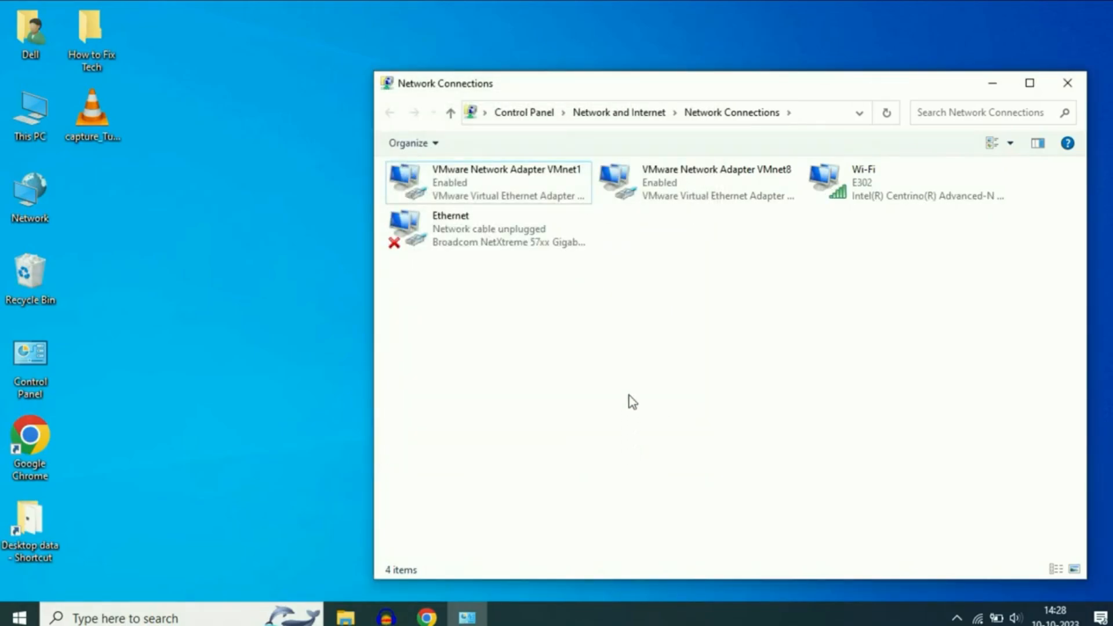
Step: Reopen Ethernet Properties and return to the Broadcom adapter configuration, discarding changes
right_click(461, 228)
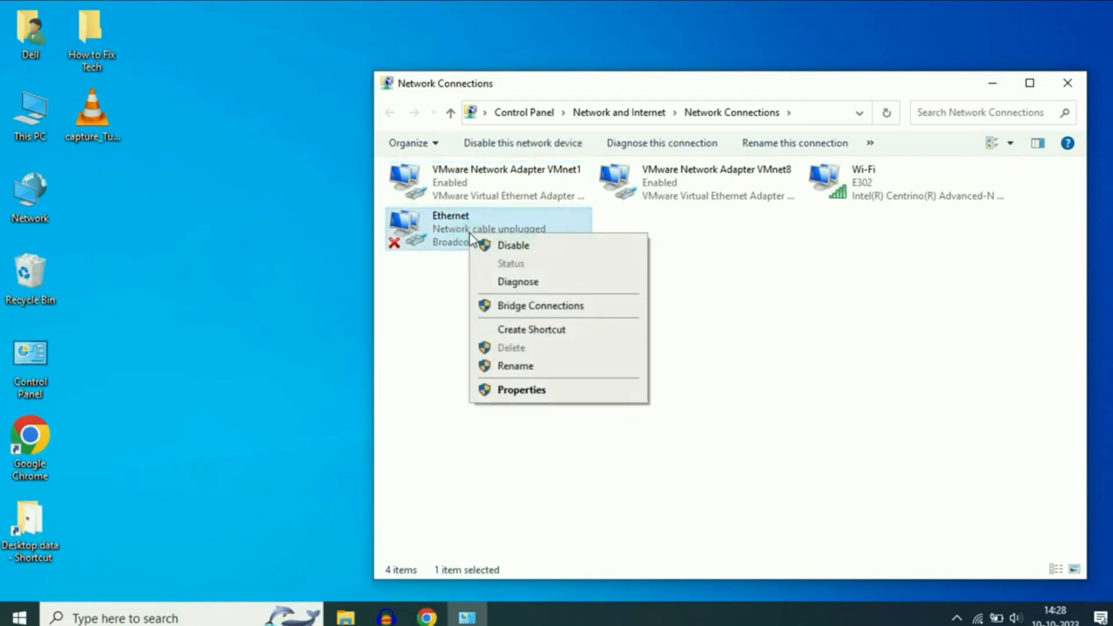
click(545, 391)
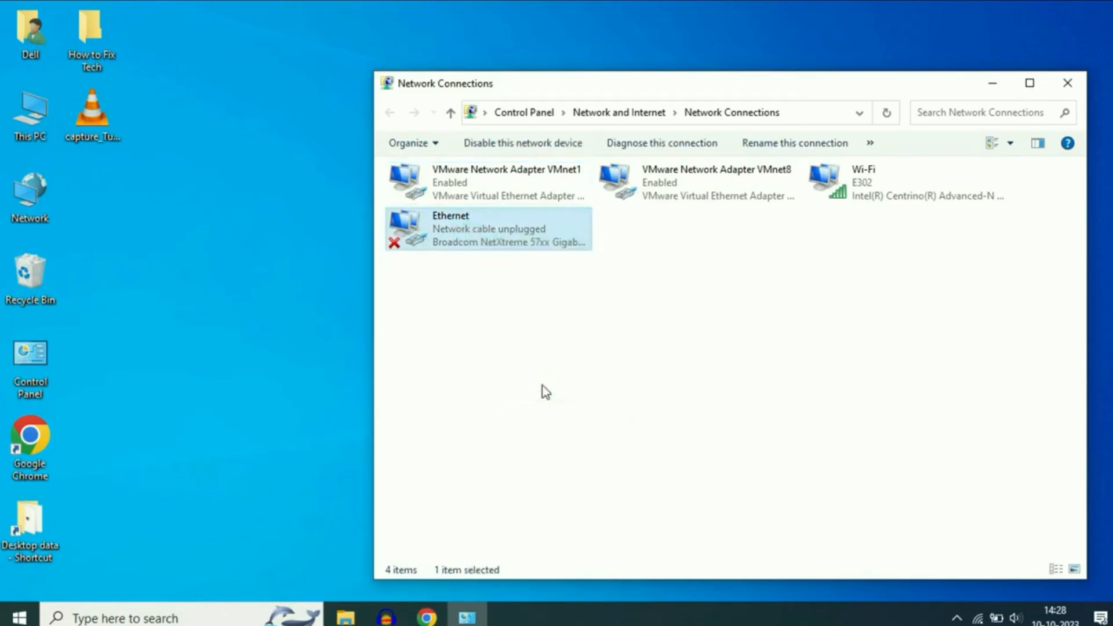
double_click(488, 228)
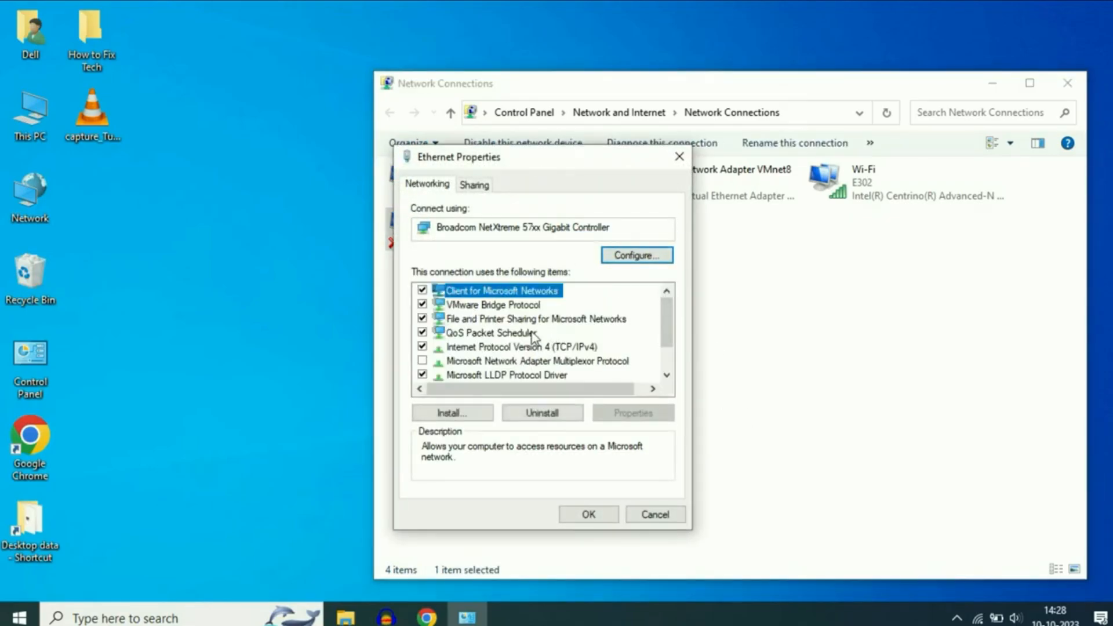
click(520, 347)
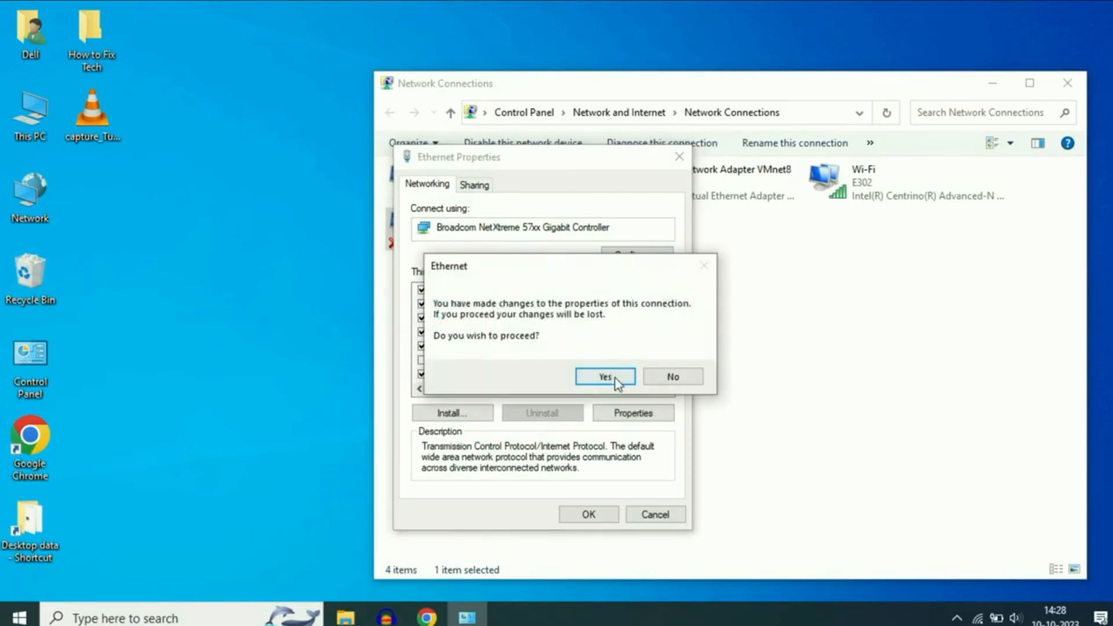
click(603, 376)
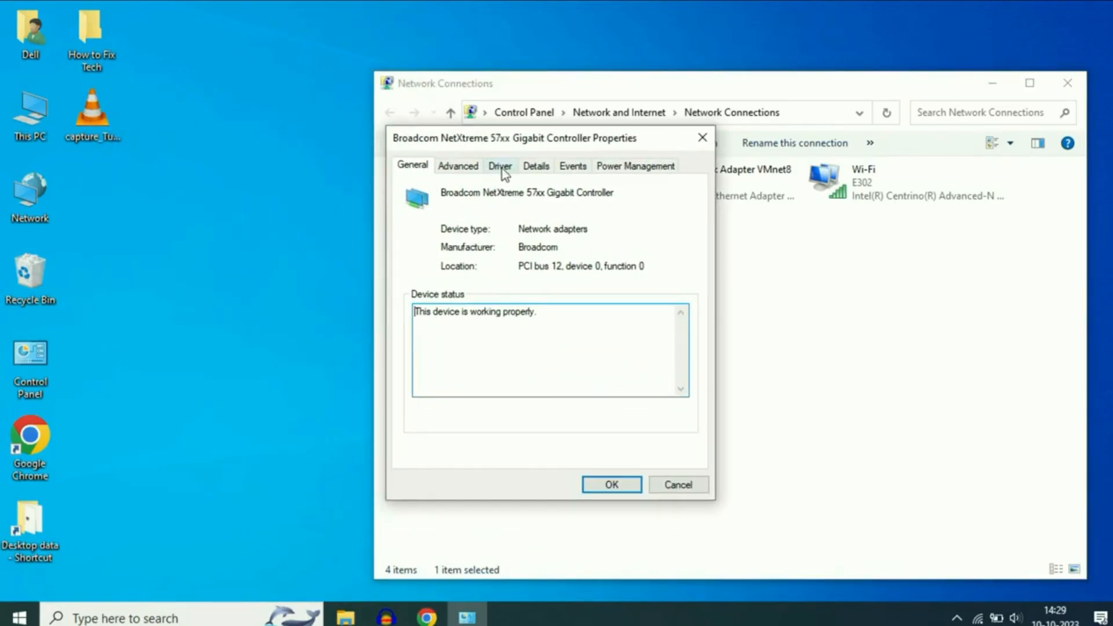
Step: Show the Broadcom controller's Driver details: Microsoft, 06-04-2018, version 214.0.0.0
click(500, 166)
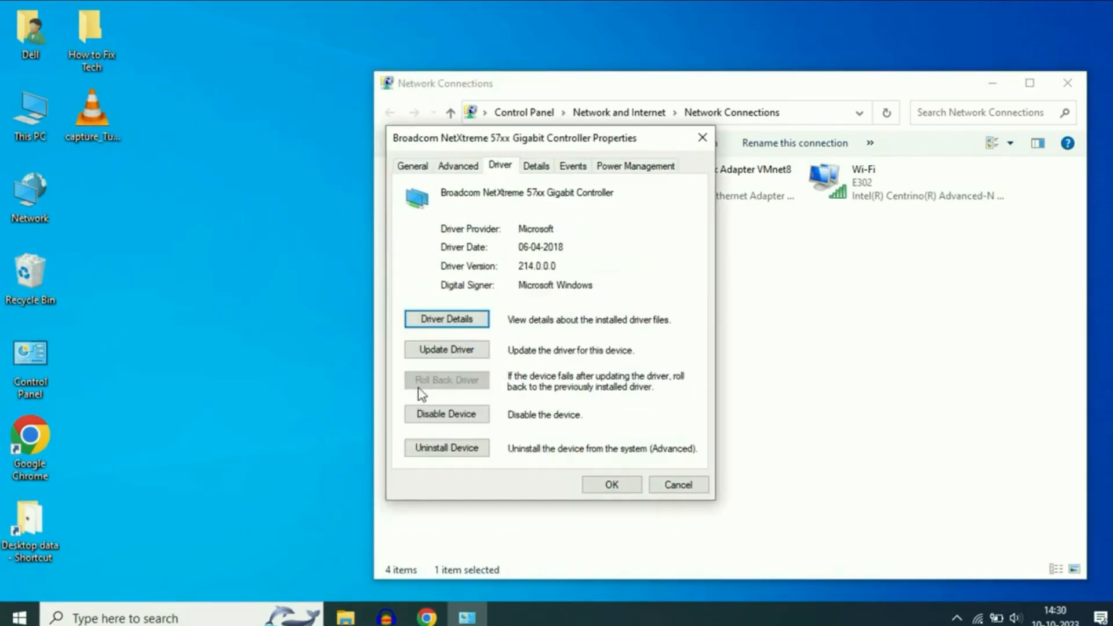
mouse_move(479, 393)
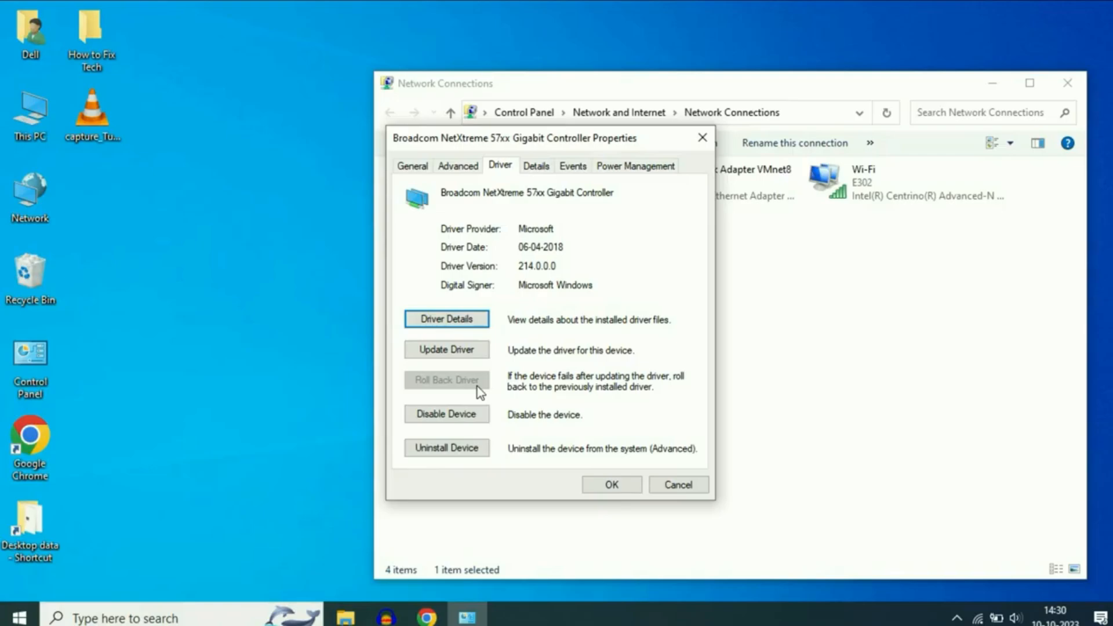
mouse_move(402, 375)
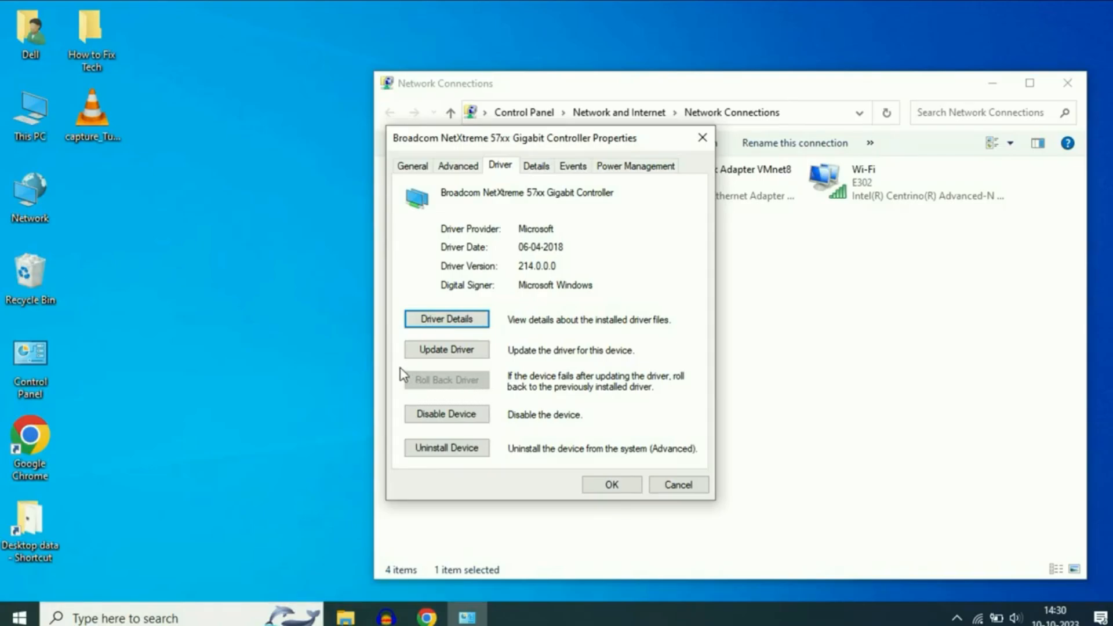
mouse_move(473, 403)
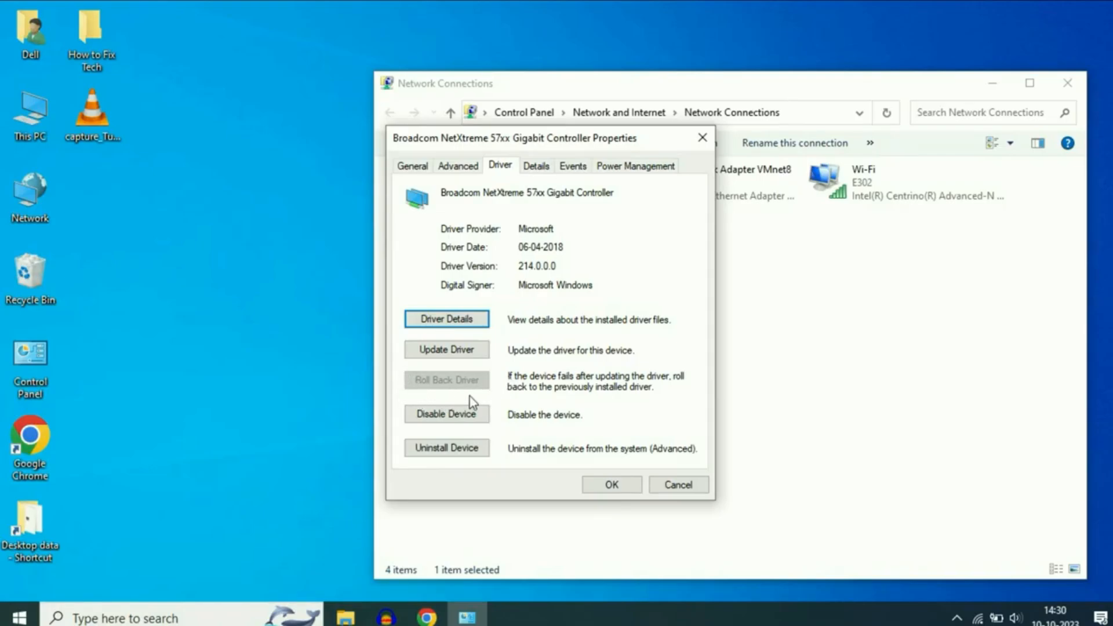
mouse_move(462, 387)
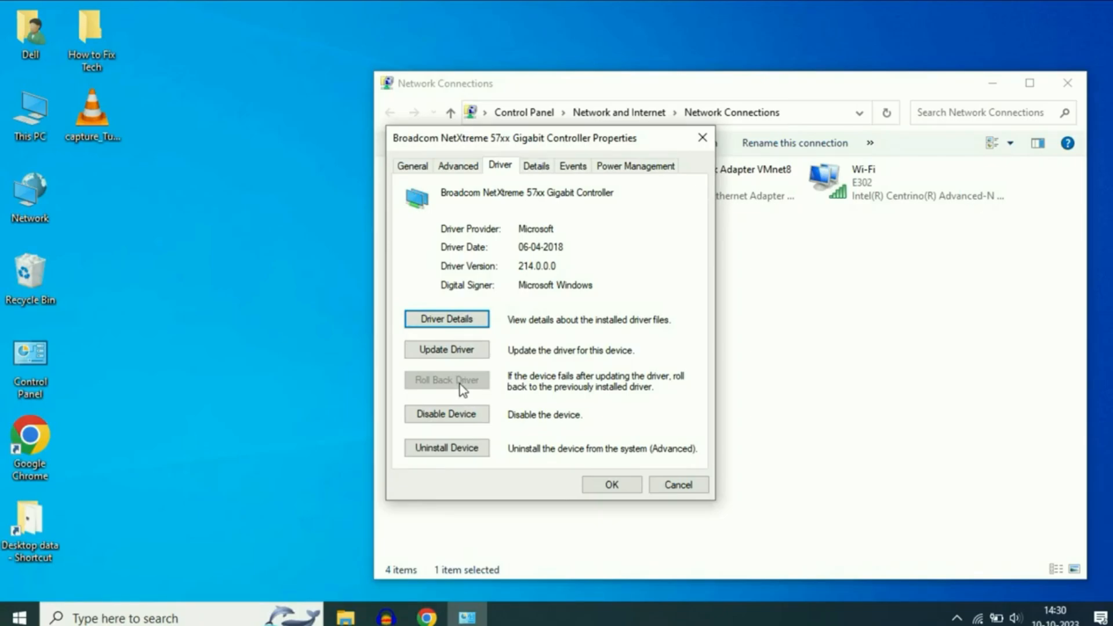
Step: Update the driver from compatible models on this computer, installing Broadcom NetXtreme 57xx Gigabit Controller
click(445, 349)
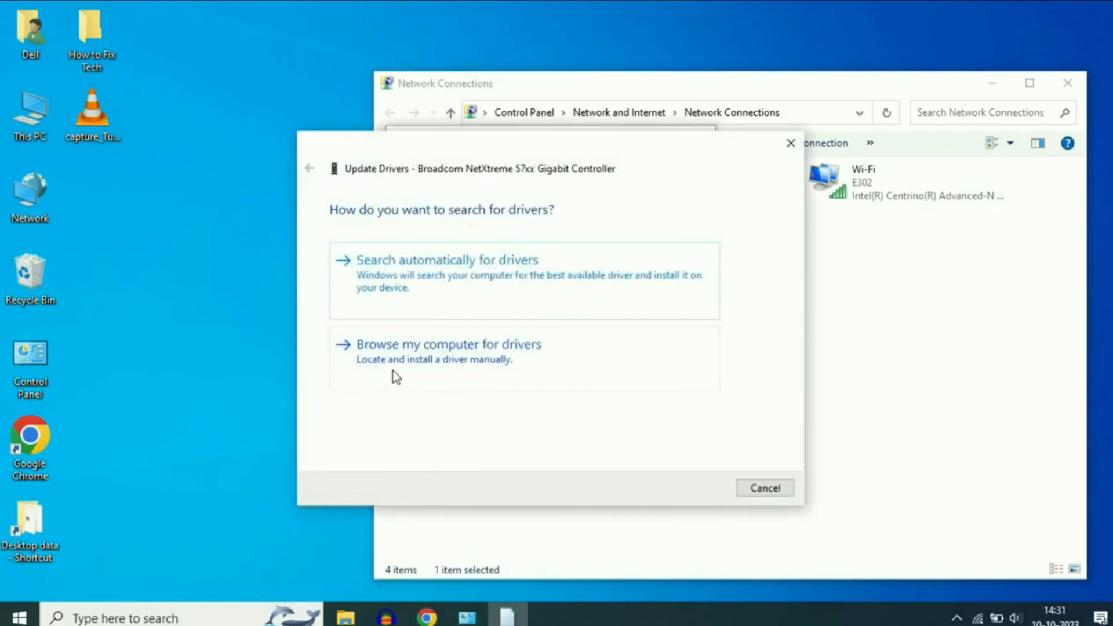
mouse_move(495, 364)
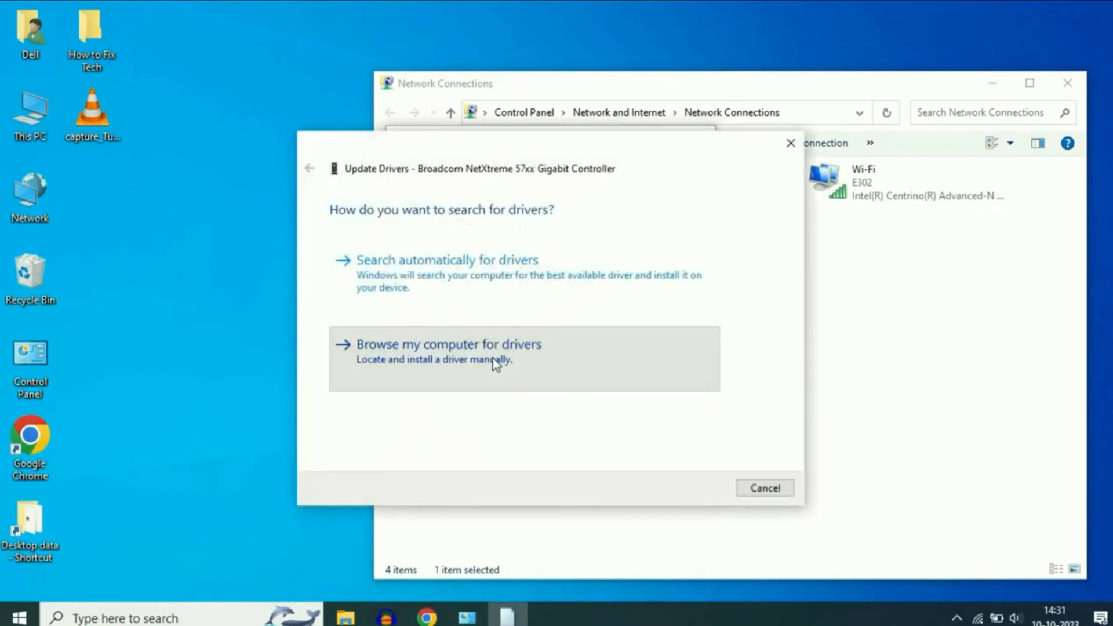
click(448, 345)
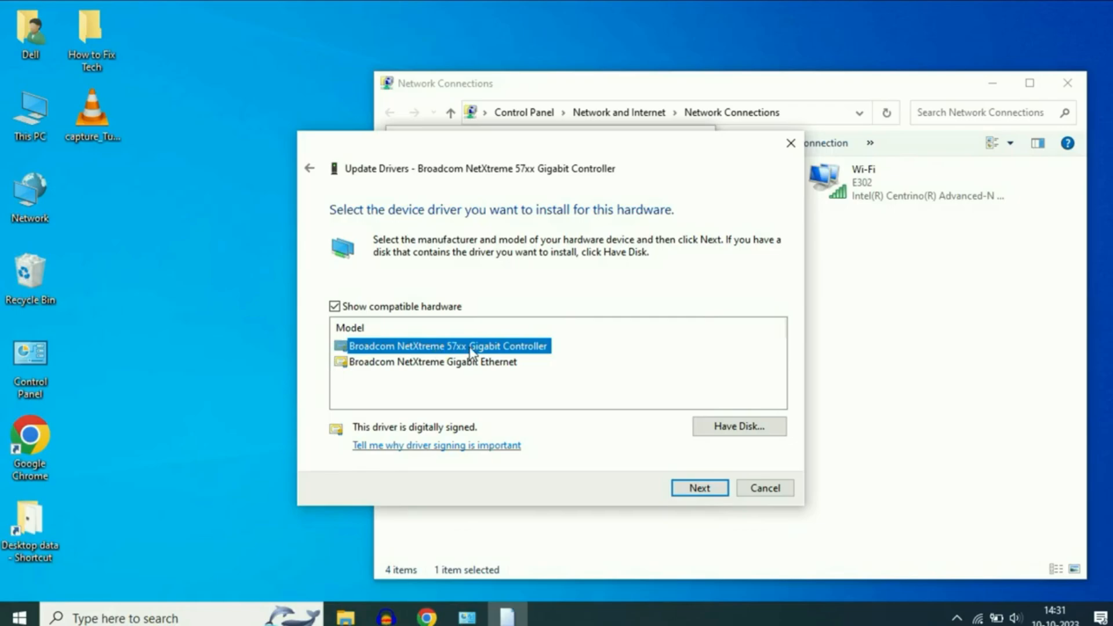
click(698, 489)
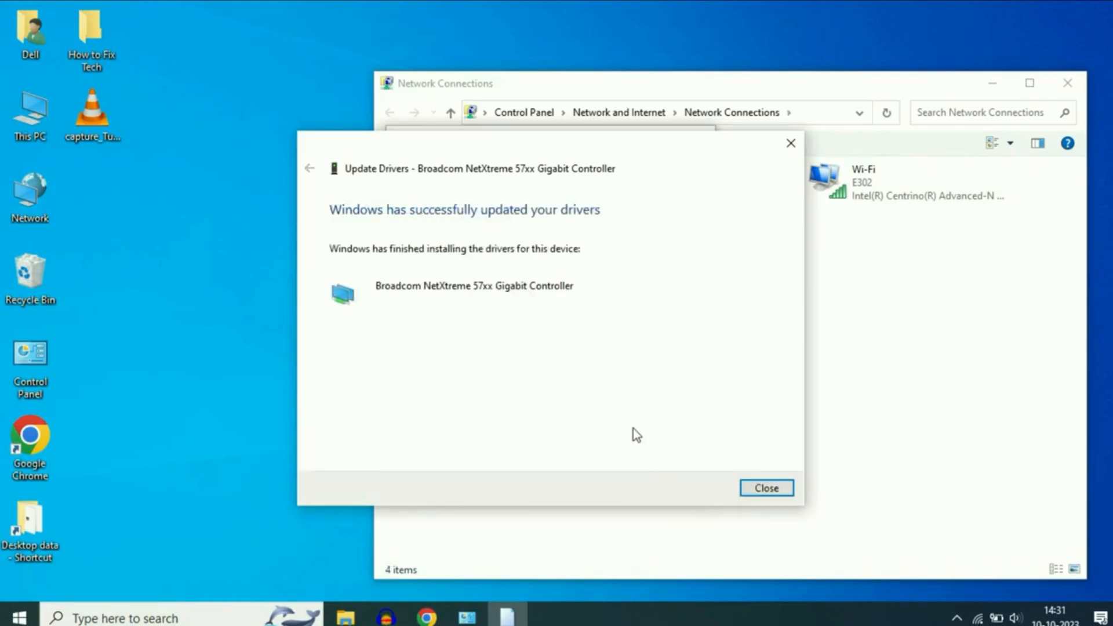
mouse_move(765, 488)
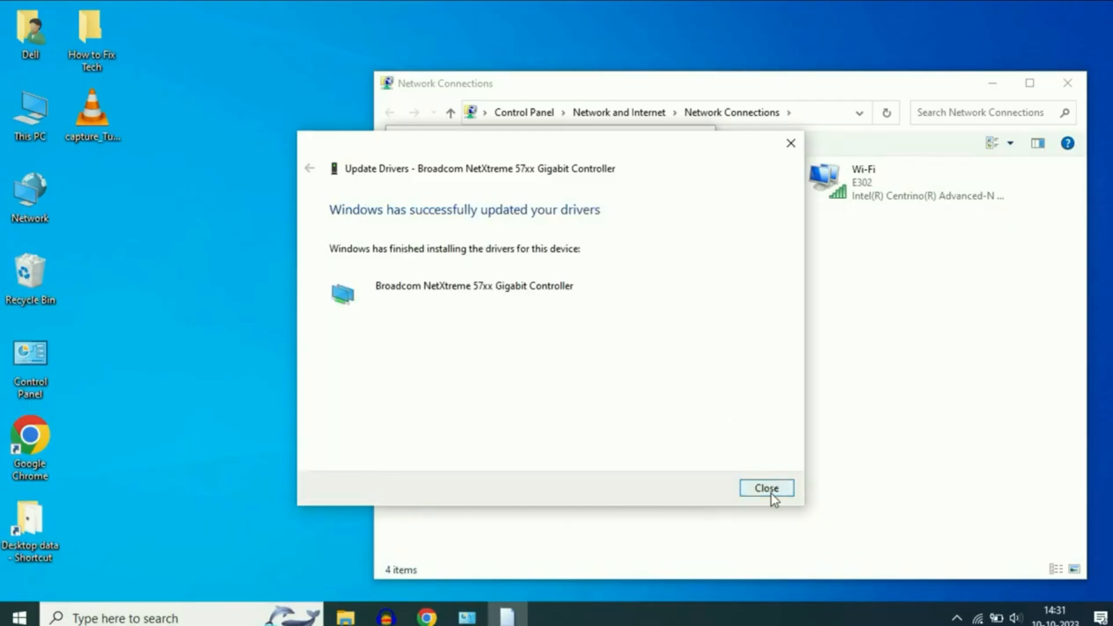
Step: Close the update wizard, adapter properties and Network Connections, returning to the desktop
click(765, 488)
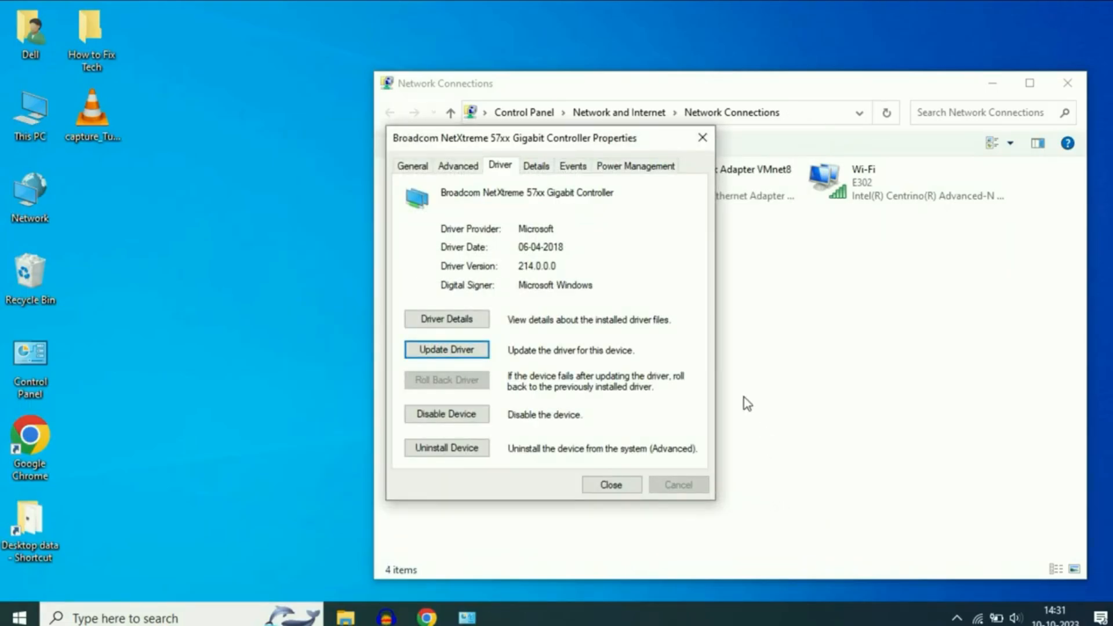
click(591, 373)
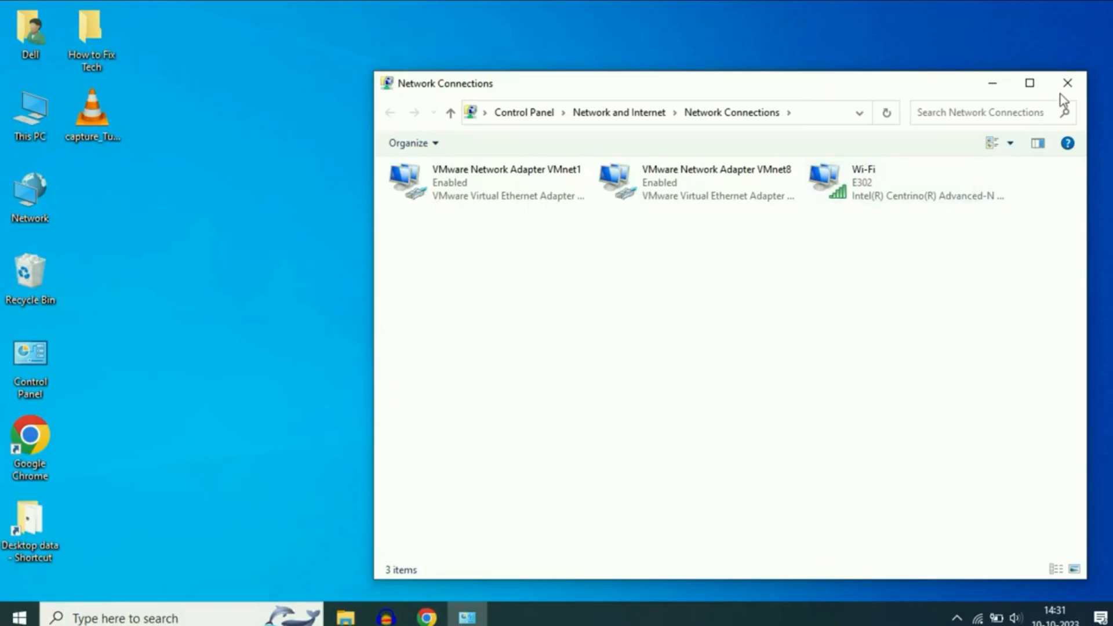
click(1067, 83)
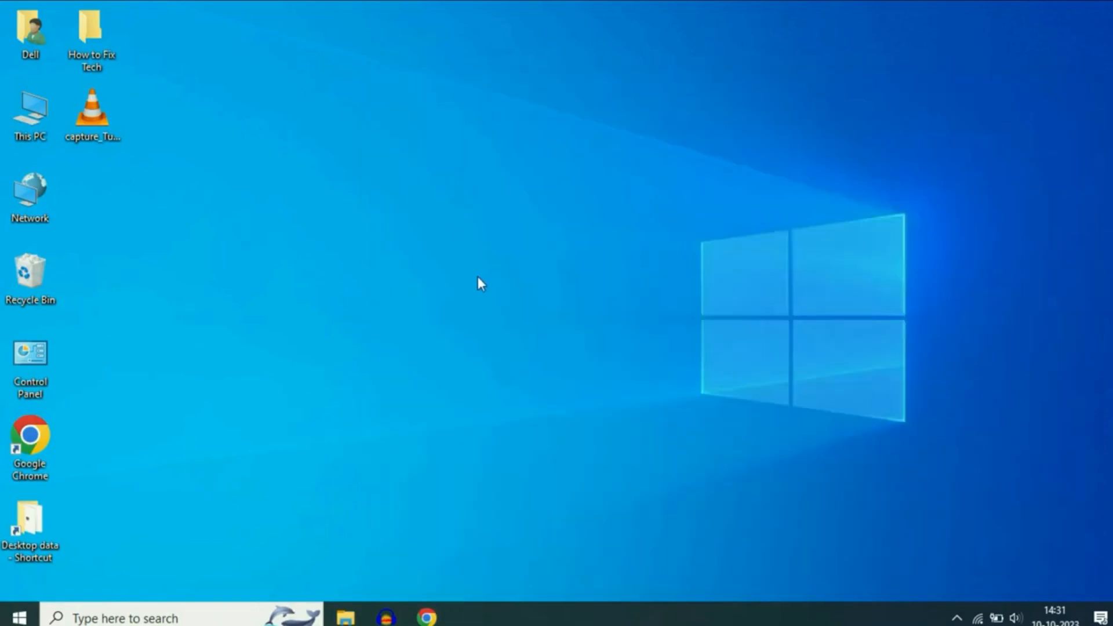
mouse_move(361, 276)
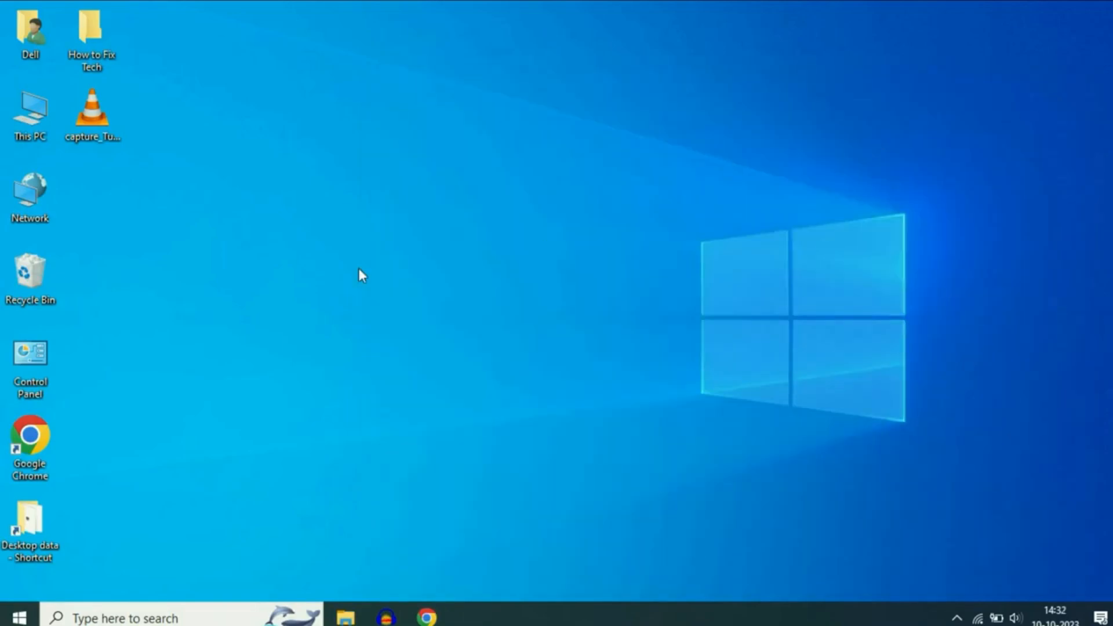